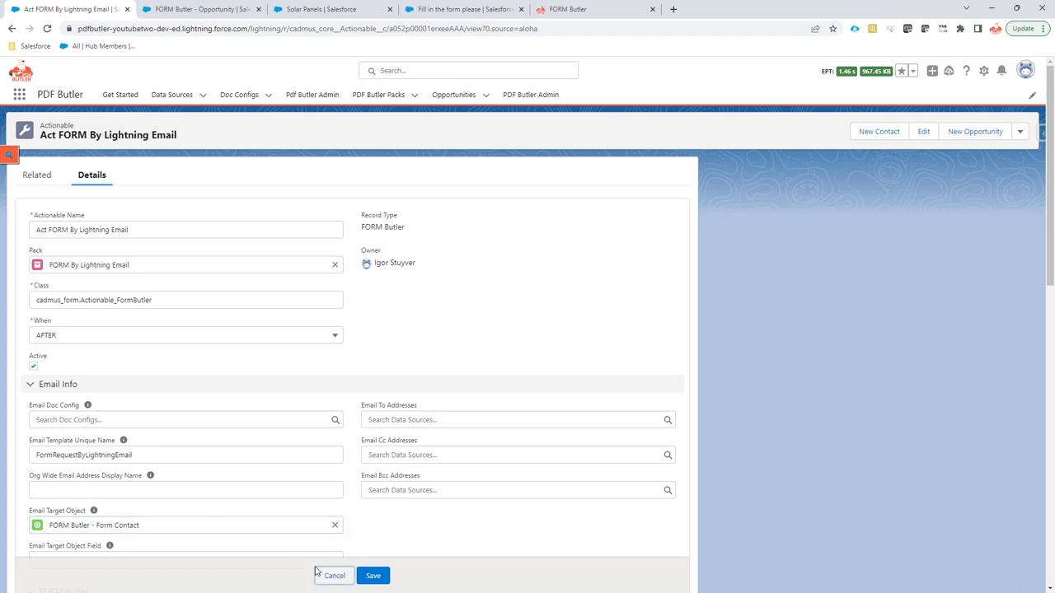
Discard the actionable edits and open the Form Contact data source in a new tab
left_click(372, 576)
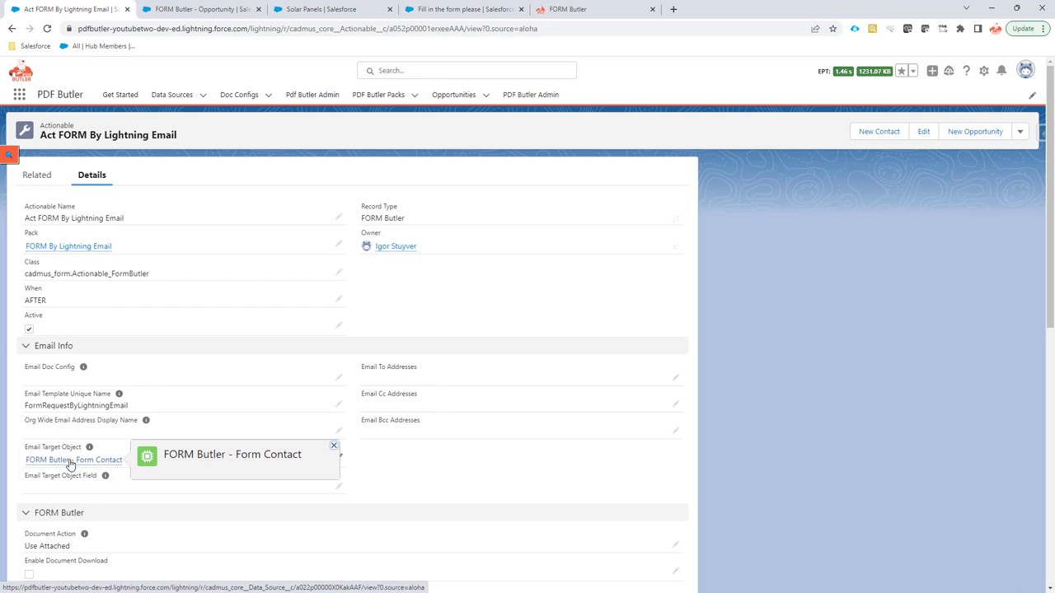
right_click(58, 479)
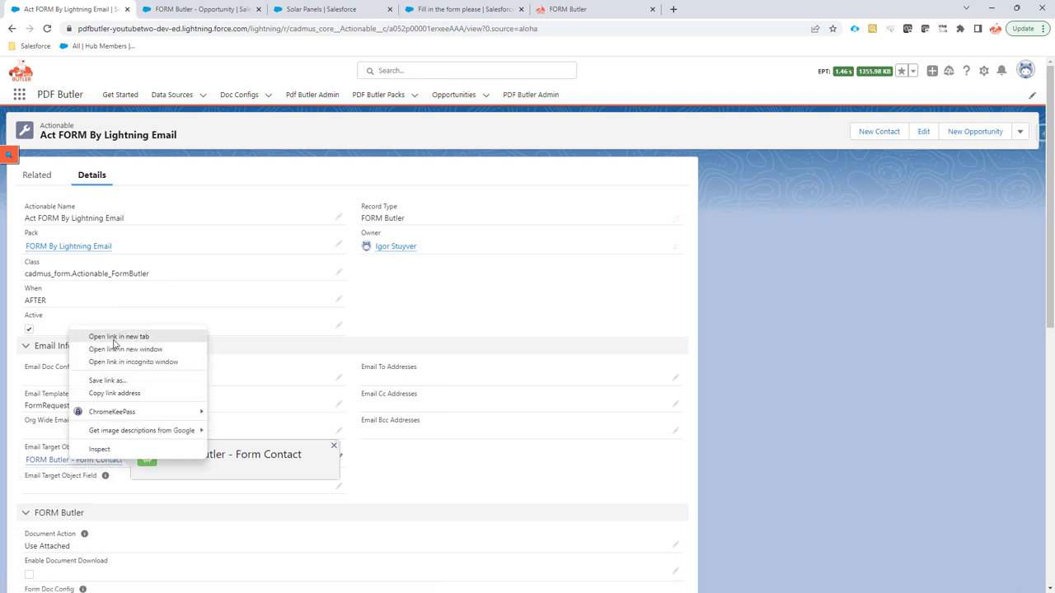
left_click(118, 337)
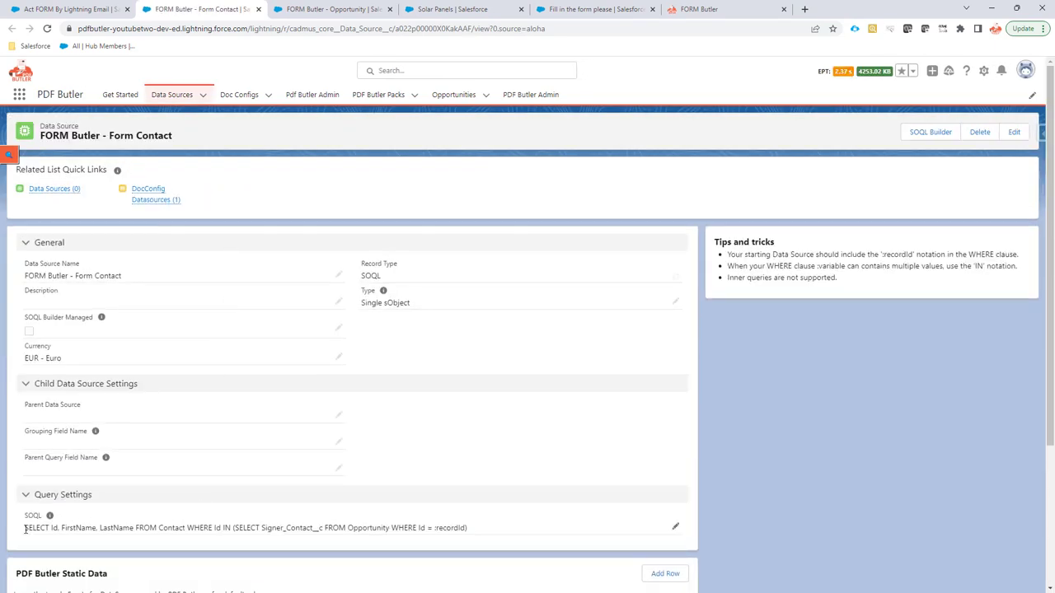
triple_click(247, 530)
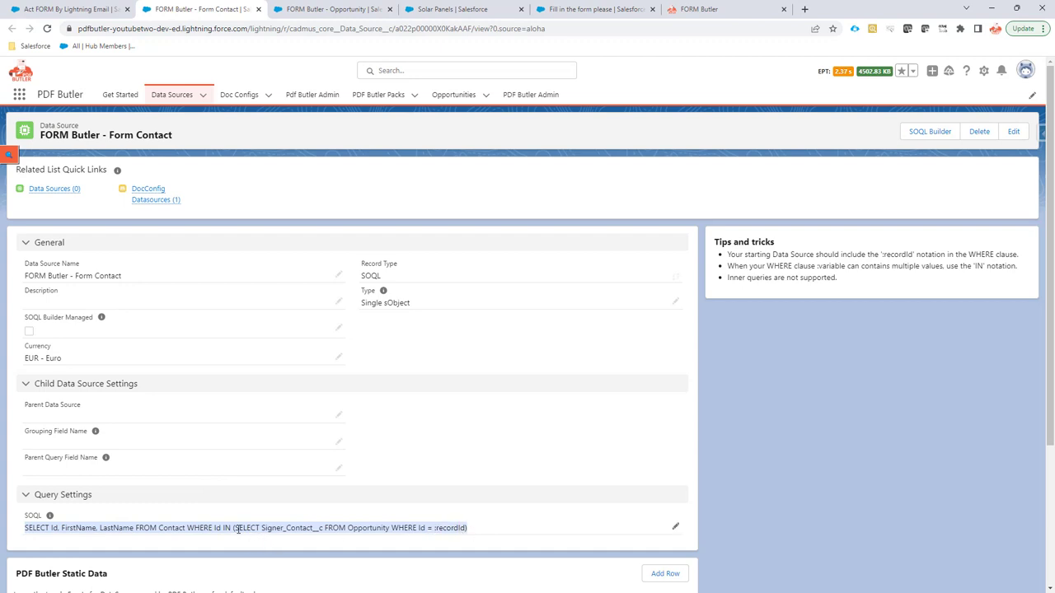
mouse_move(264, 528)
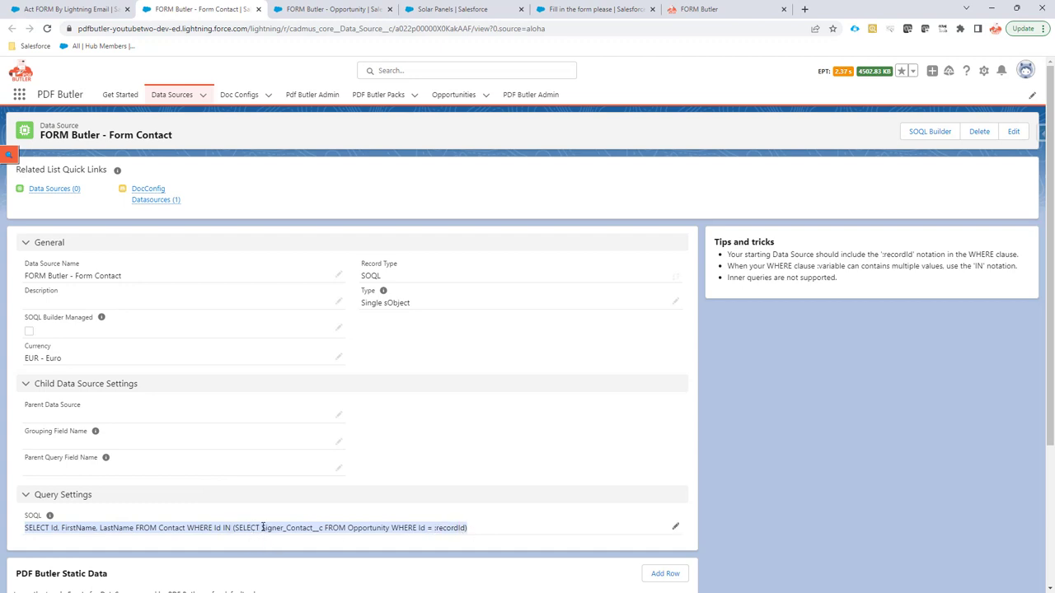
double_click(293, 529)
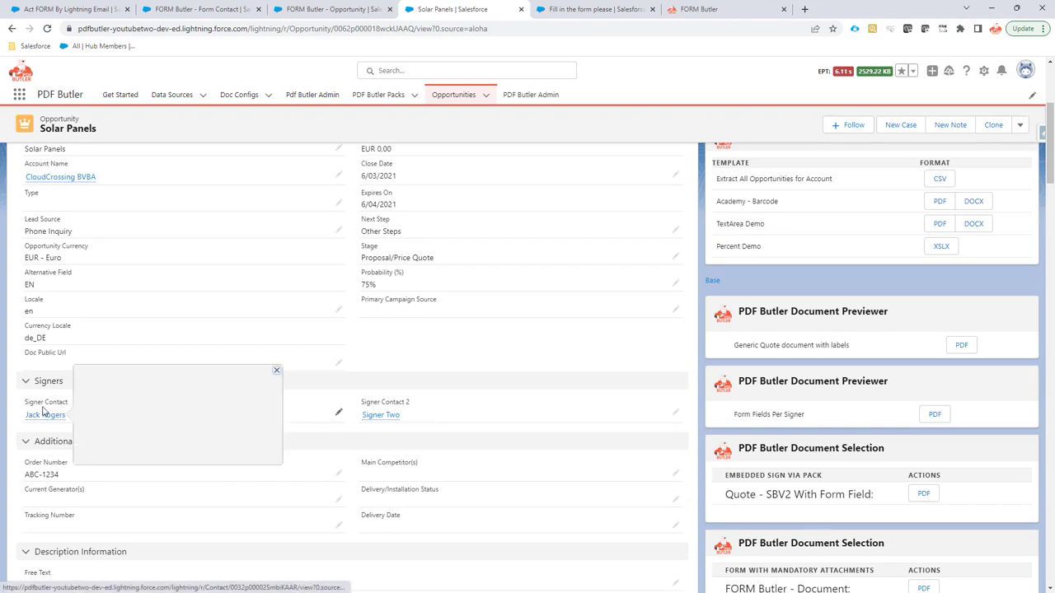
left_click(189, 8)
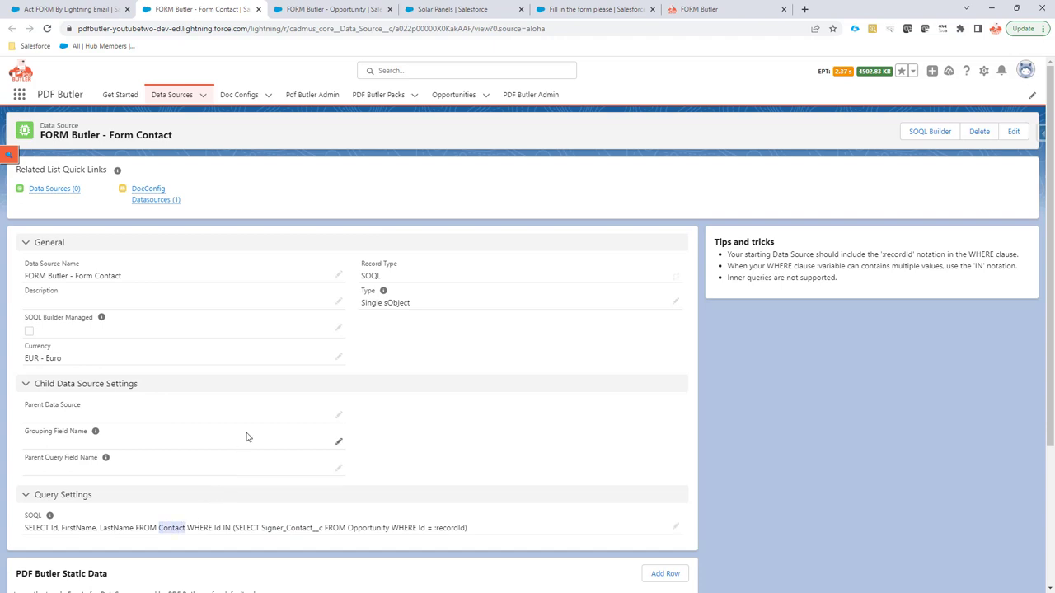
mouse_move(82, 40)
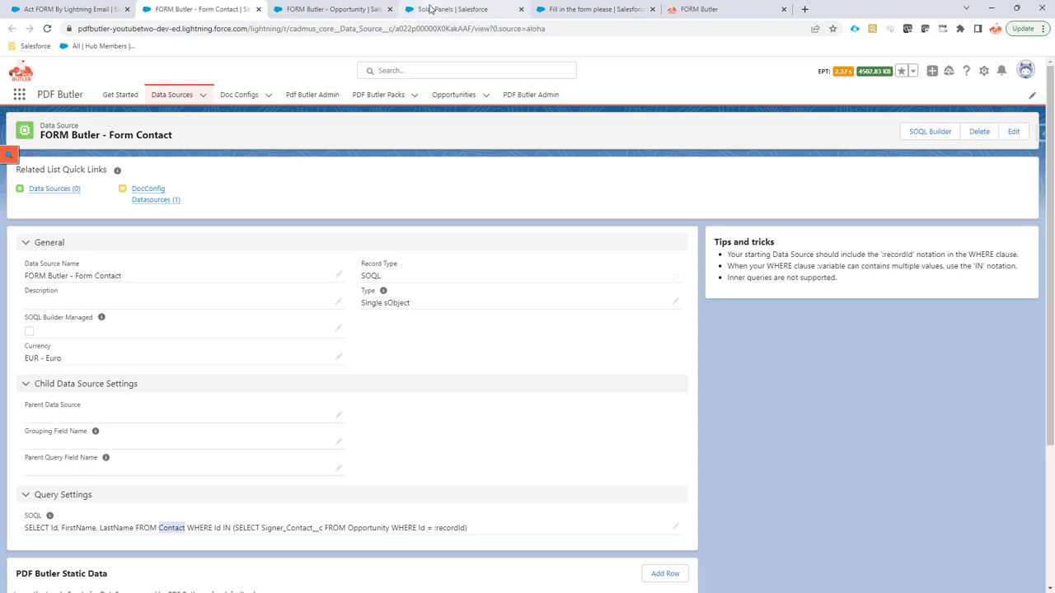
Send the Solar Panels form request by Lightning Email and view the sent email
left_click(461, 9)
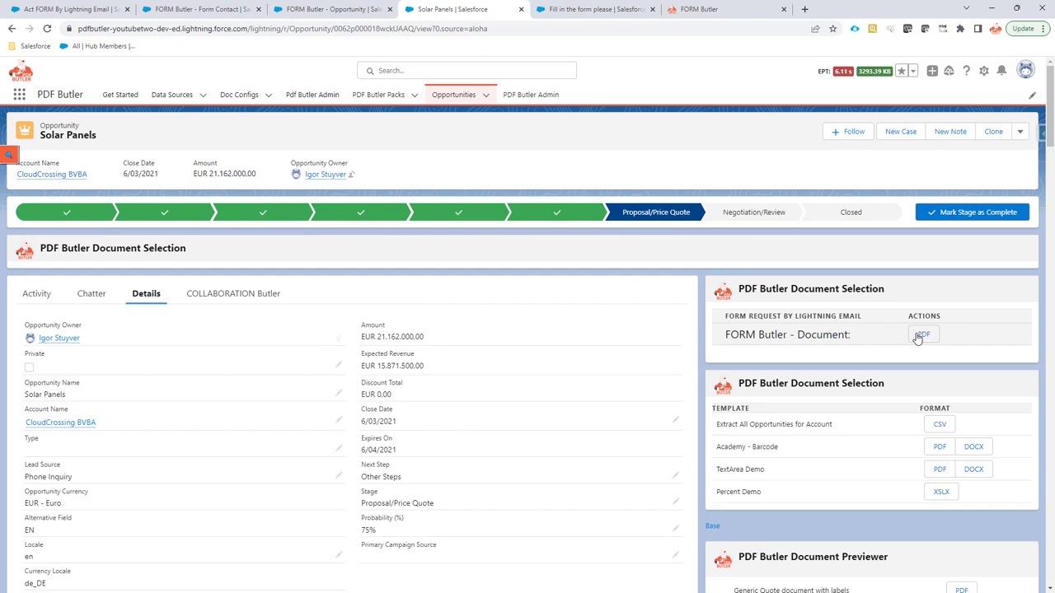
left_click(924, 334)
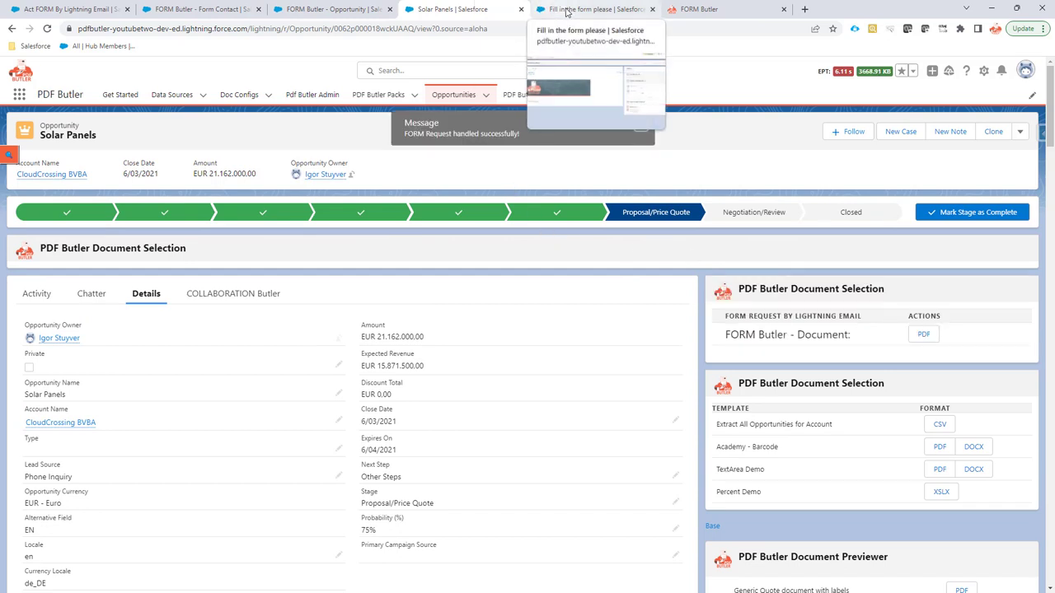
left_click(594, 9)
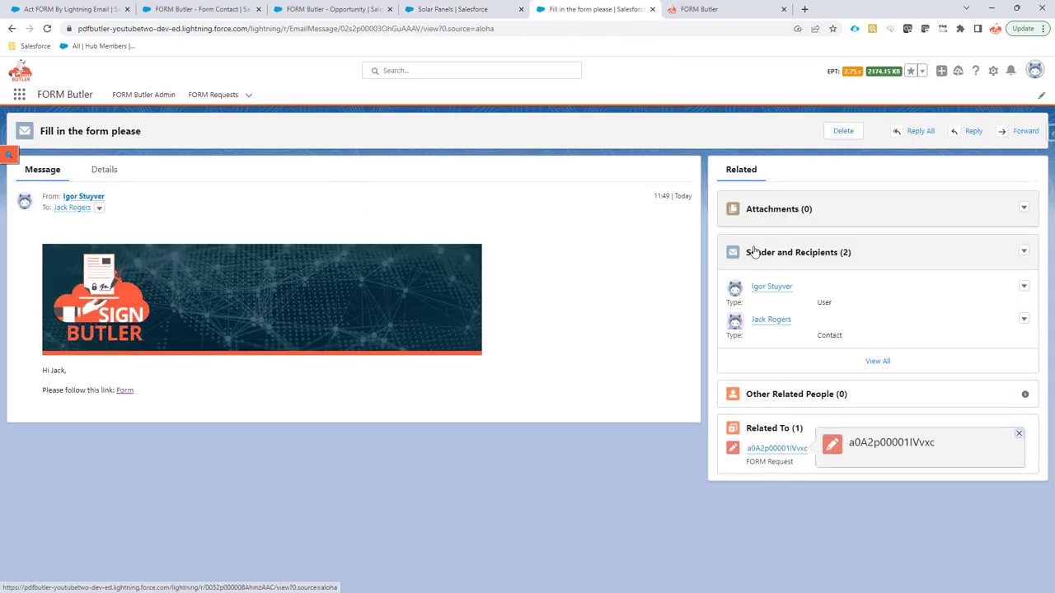
Open the newest FORM Request record, then return to Solar Panels
left_click(218, 94)
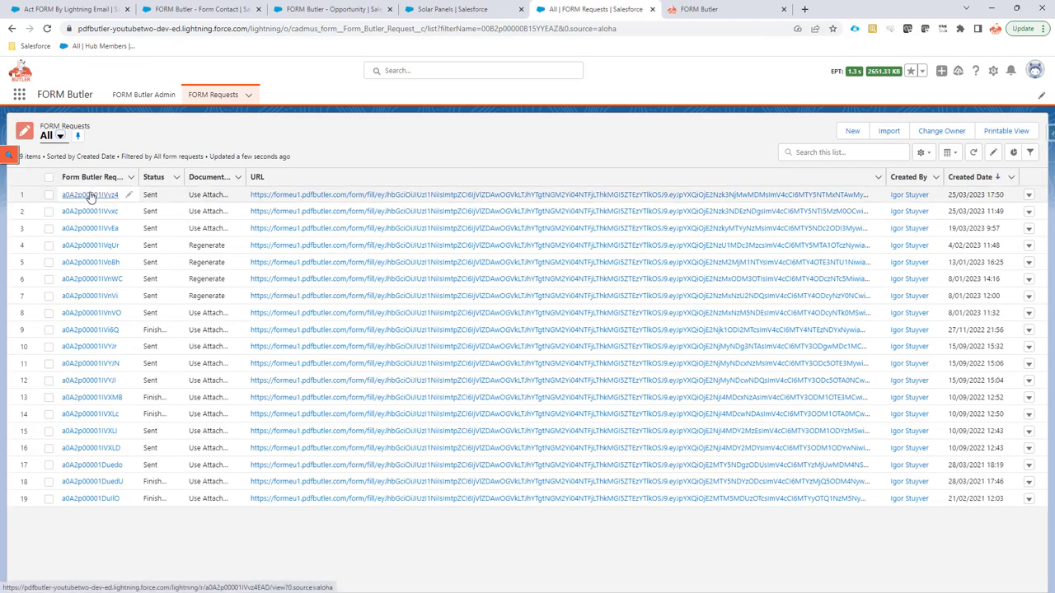
left_click(84, 198)
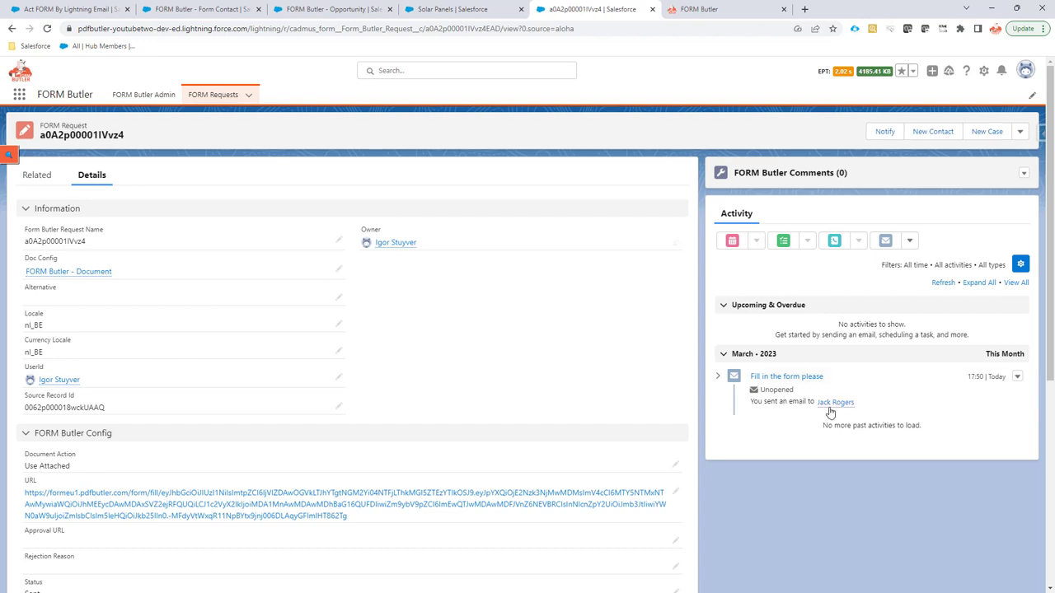
left_click(837, 403)
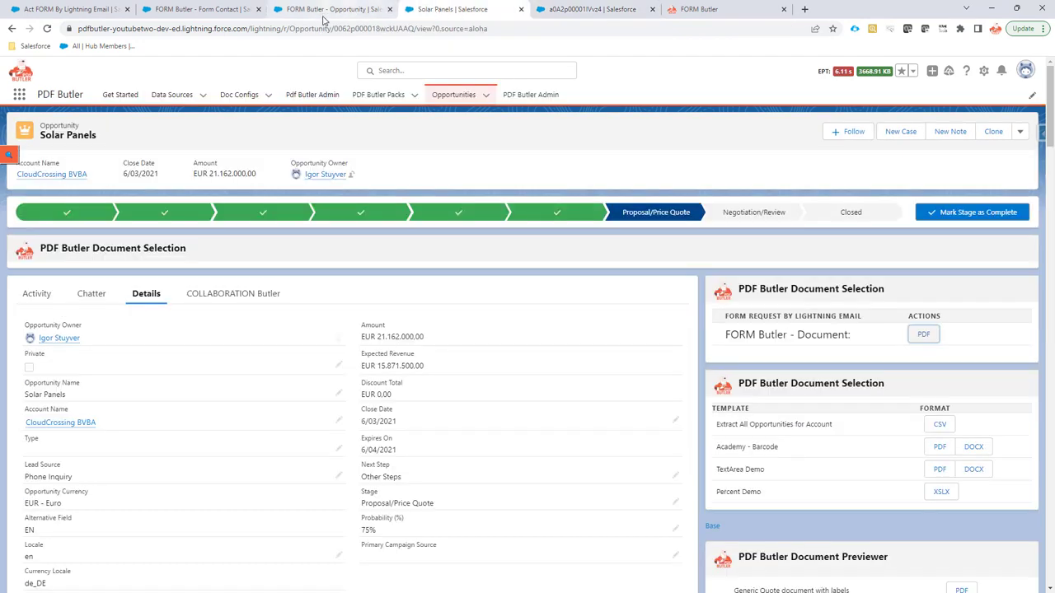
mouse_move(62, 8)
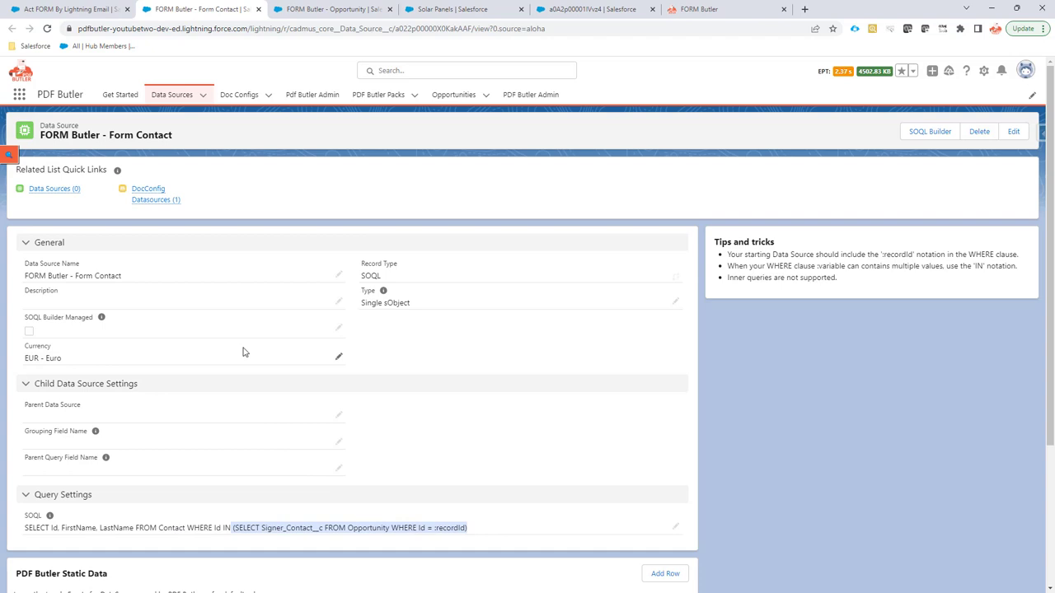
Go to the Data Sources list to reach FORM Butler - Opportunity
left_click(62, 10)
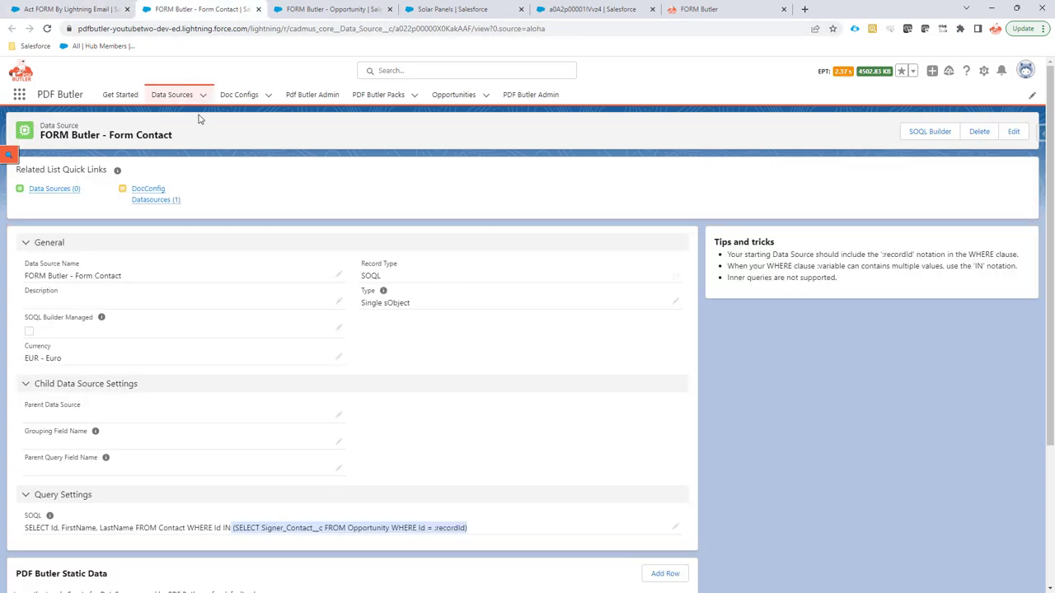
left_click(170, 93)
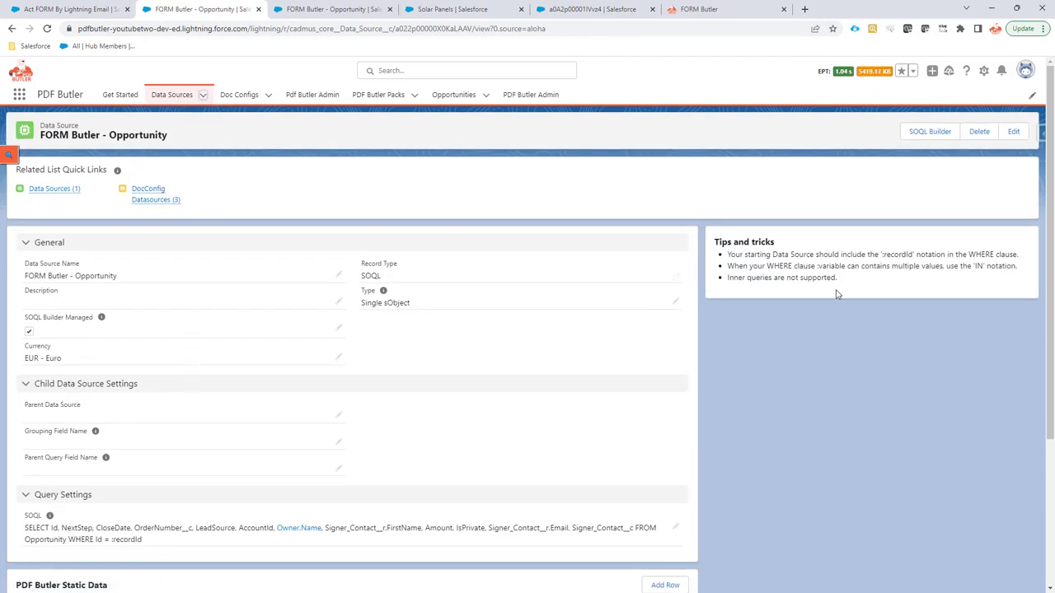
Add Signer Contact via SOQL Builder filtered by 'sig' and save the query
left_click(928, 131)
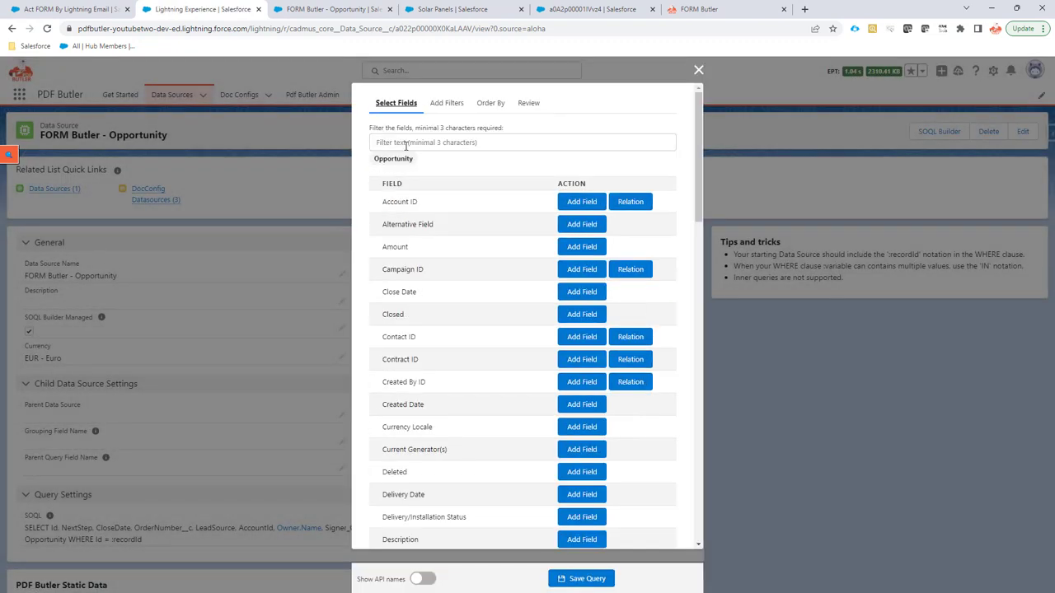
left_click(521, 142)
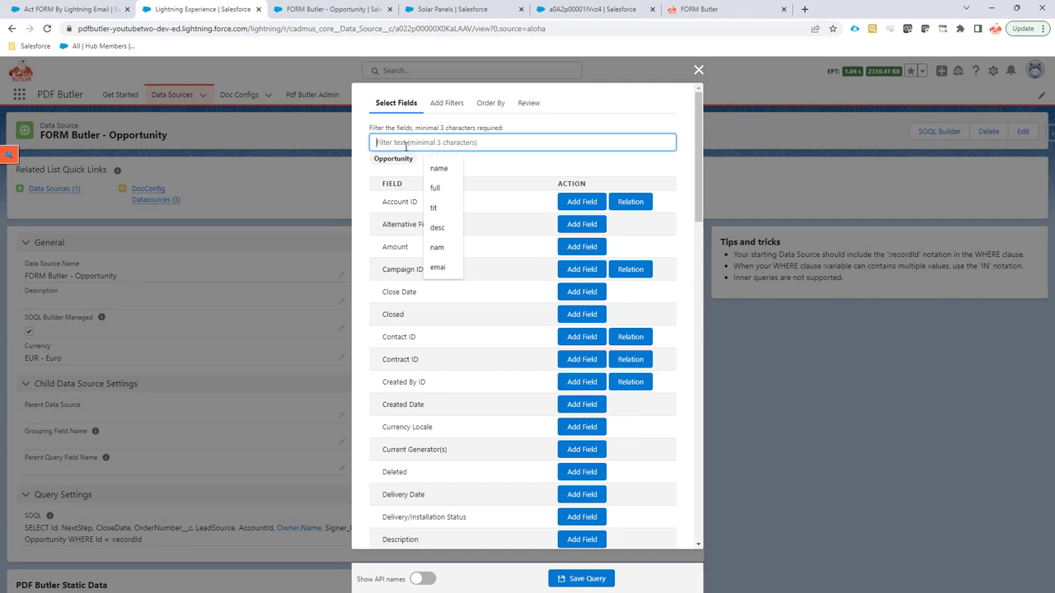
type("sig")
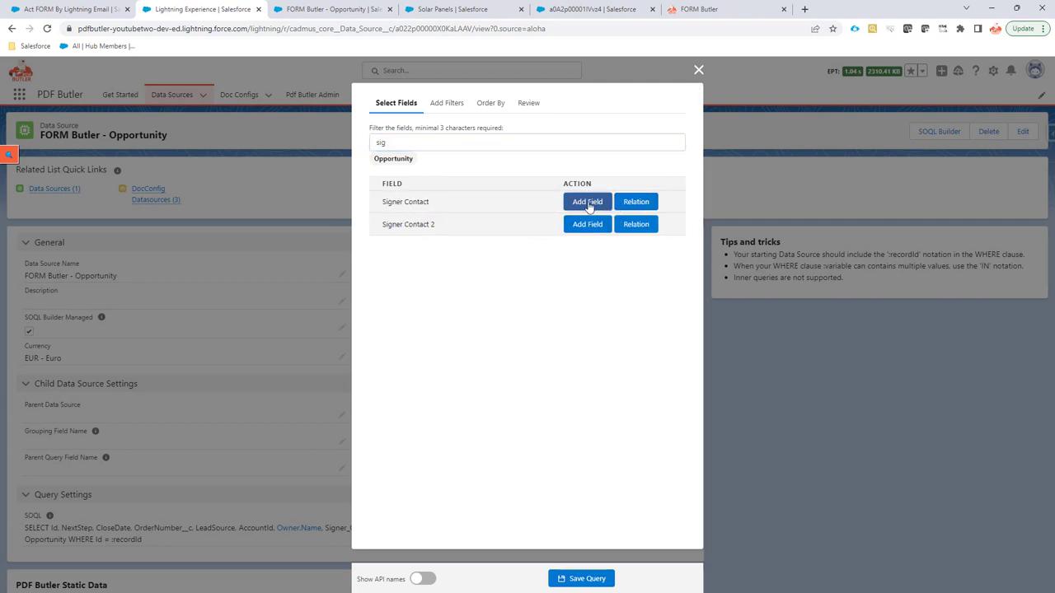
mouse_move(589, 579)
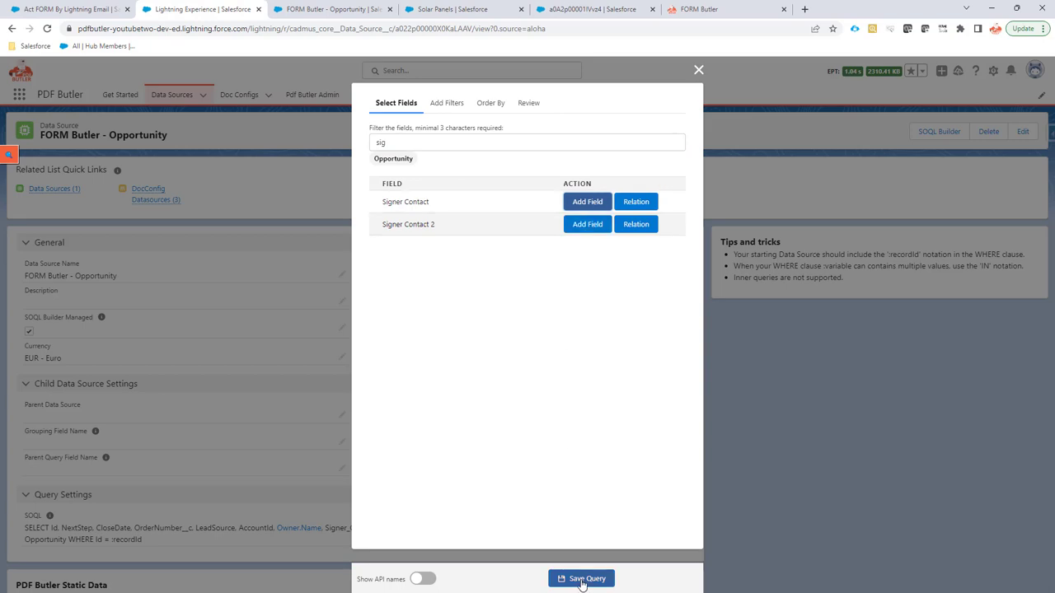
left_click(589, 578)
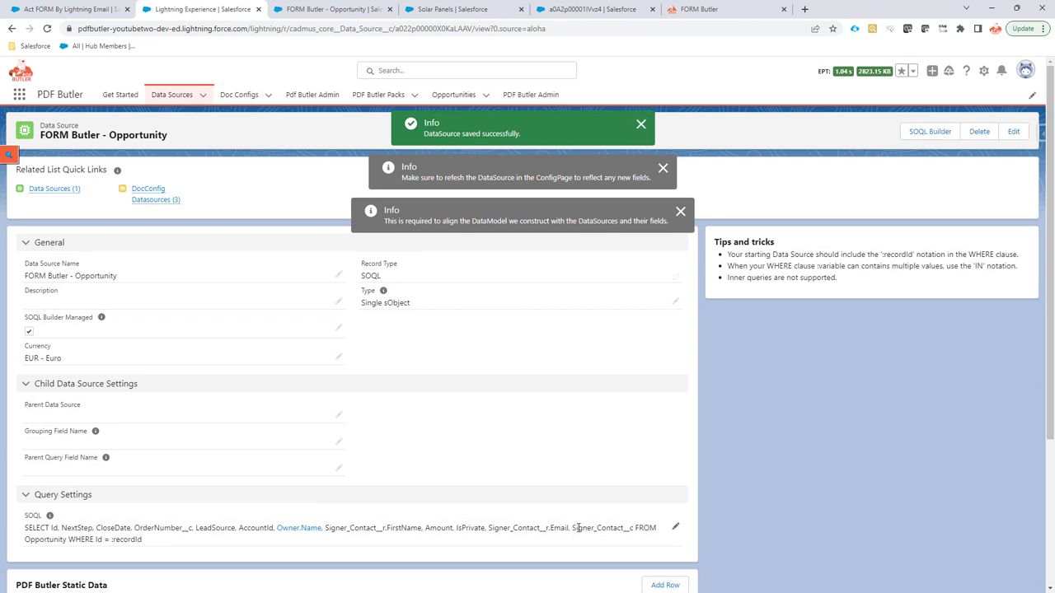
double_click(607, 528)
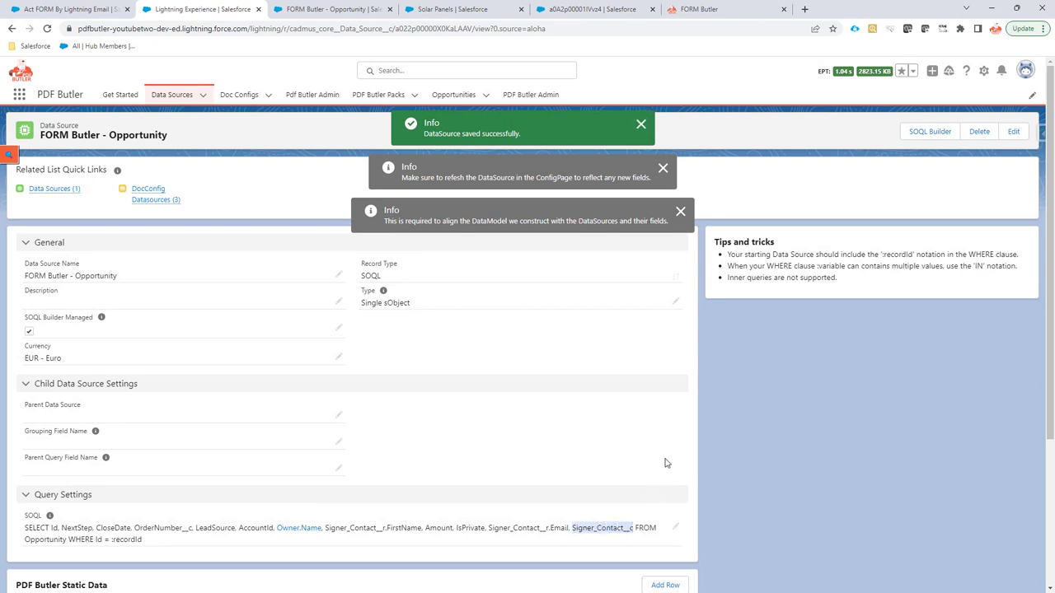
mouse_move(643, 480)
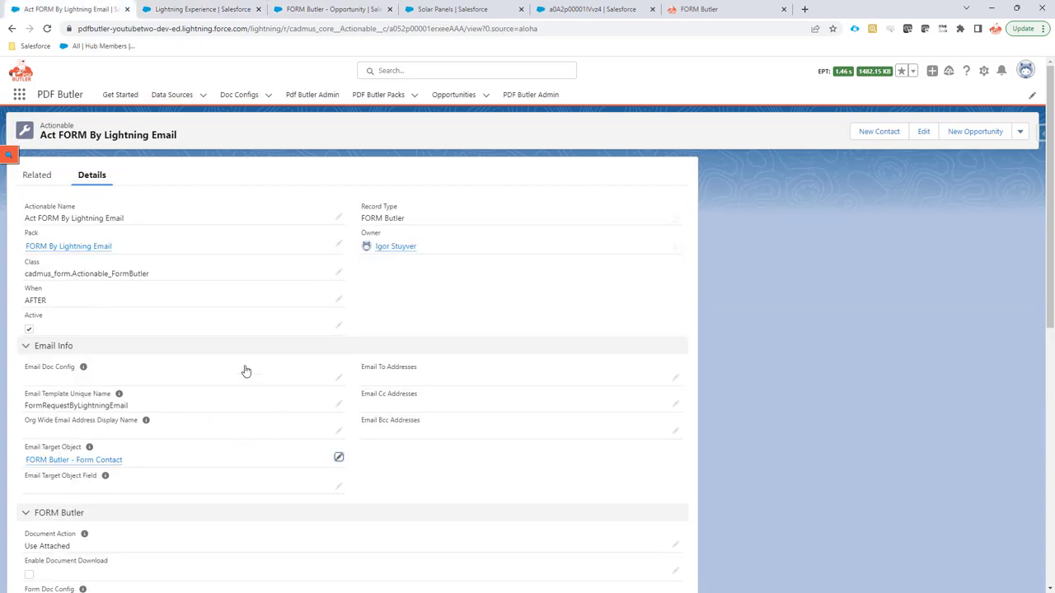
Set Email Target Object to FORM Butler - Opportunity with field Signer_Contact__c
left_click(923, 131)
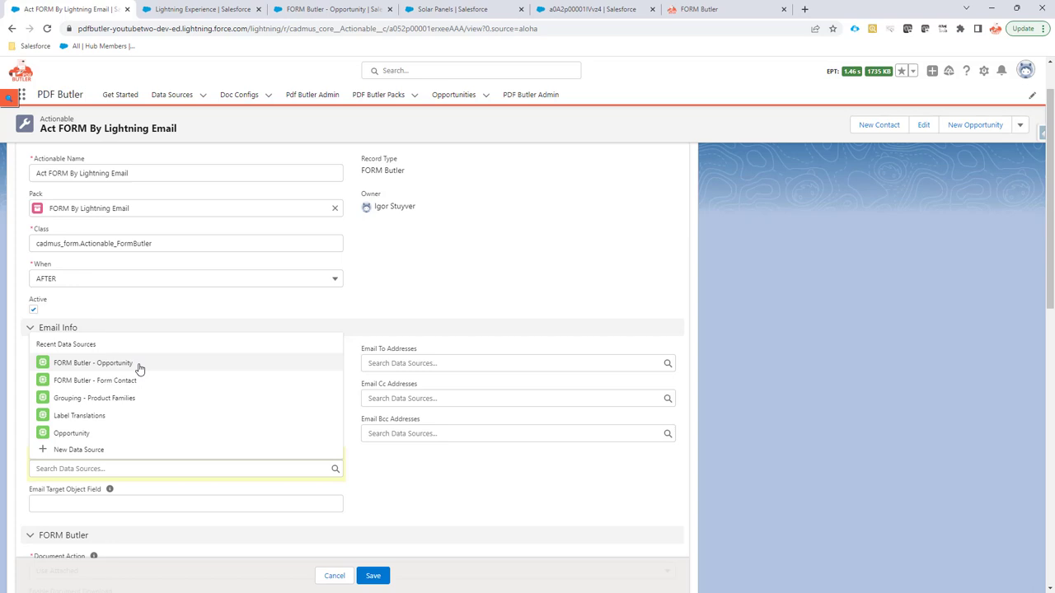
left_click(105, 363)
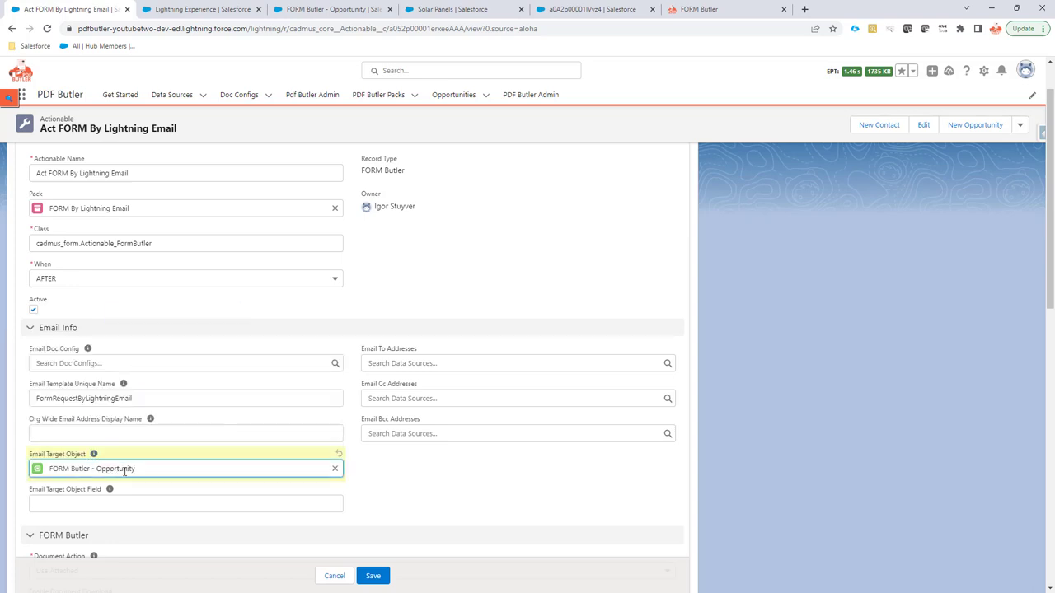
left_click(182, 506)
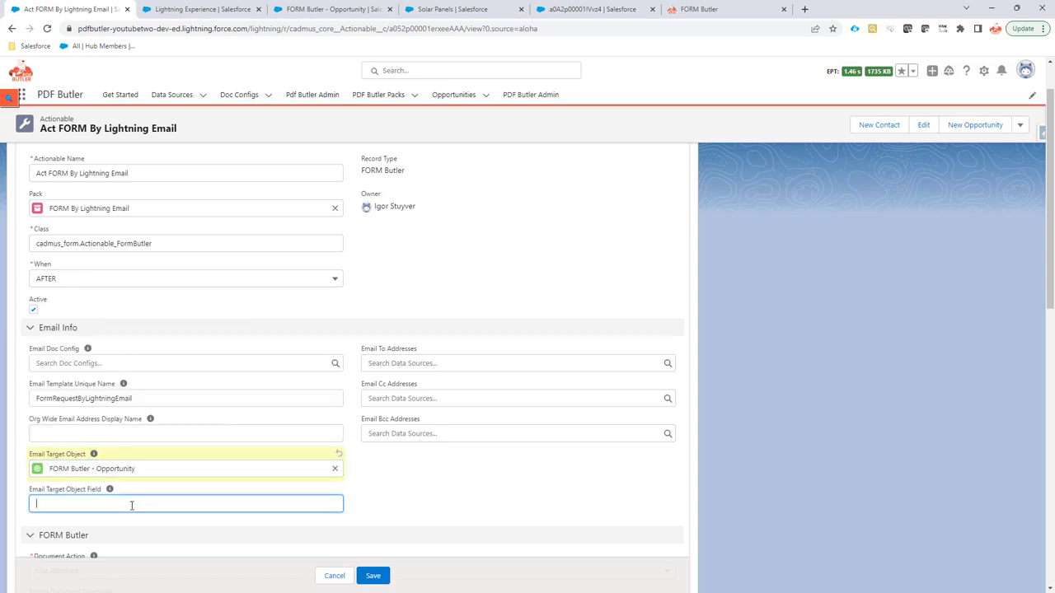
type("Signer_Contact__c")
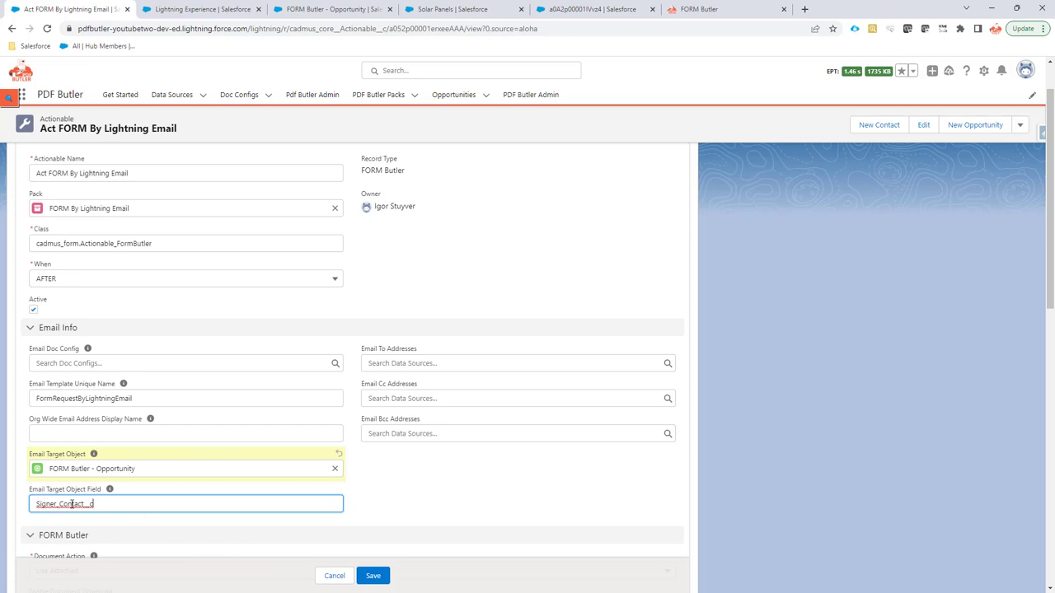
mouse_move(115, 476)
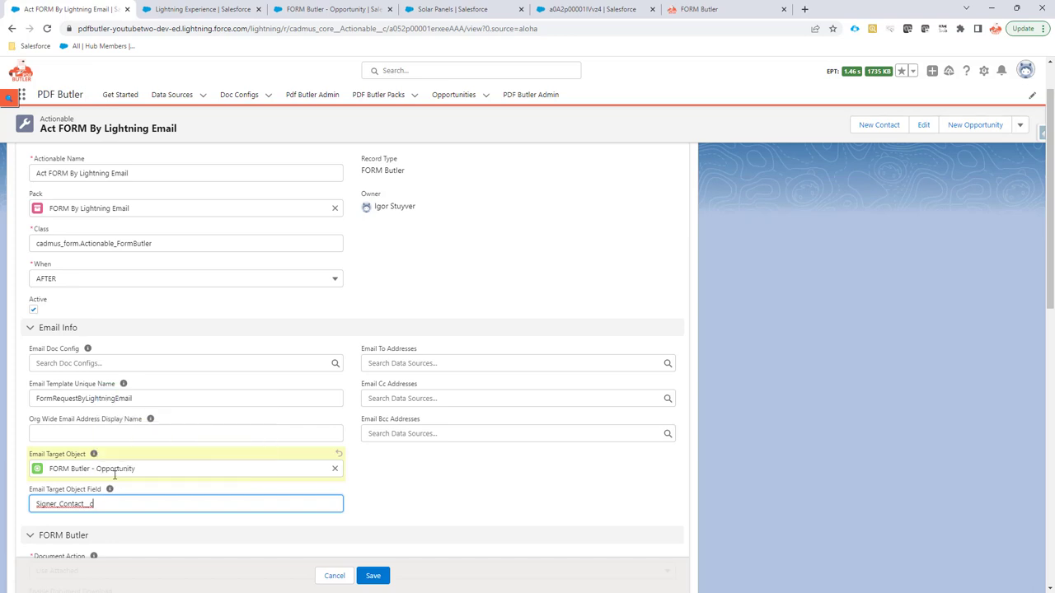
mouse_move(110, 493)
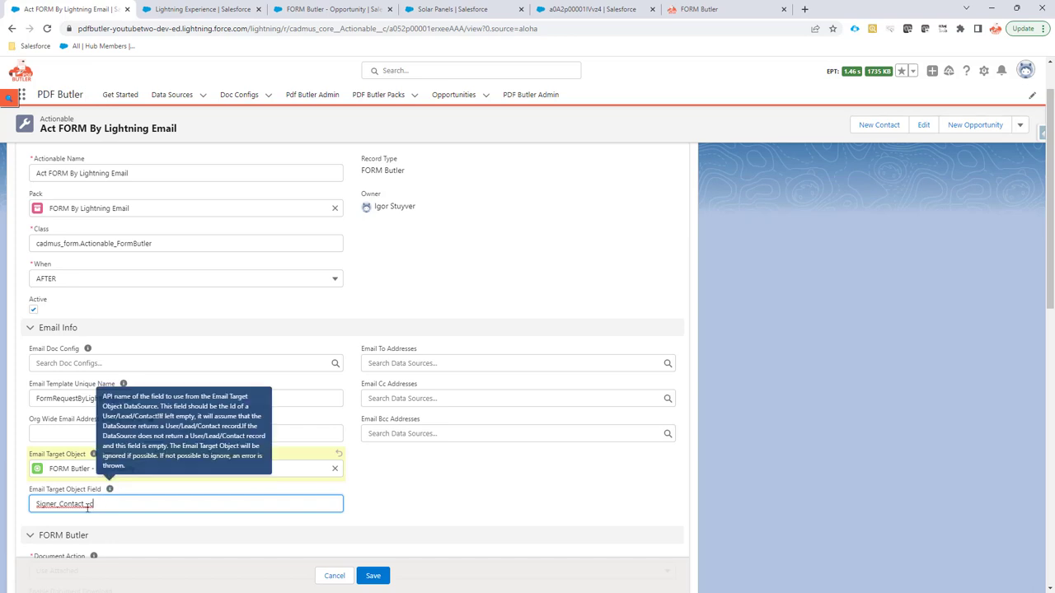
left_click(372, 575)
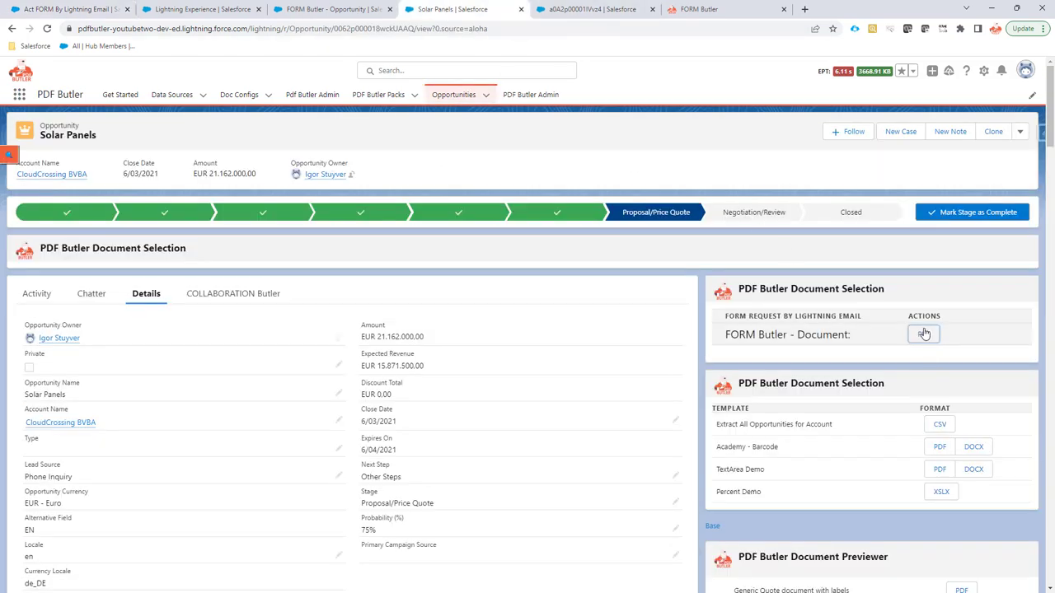
Send a Solar Panels form request and open the newest FORM Request
left_click(924, 334)
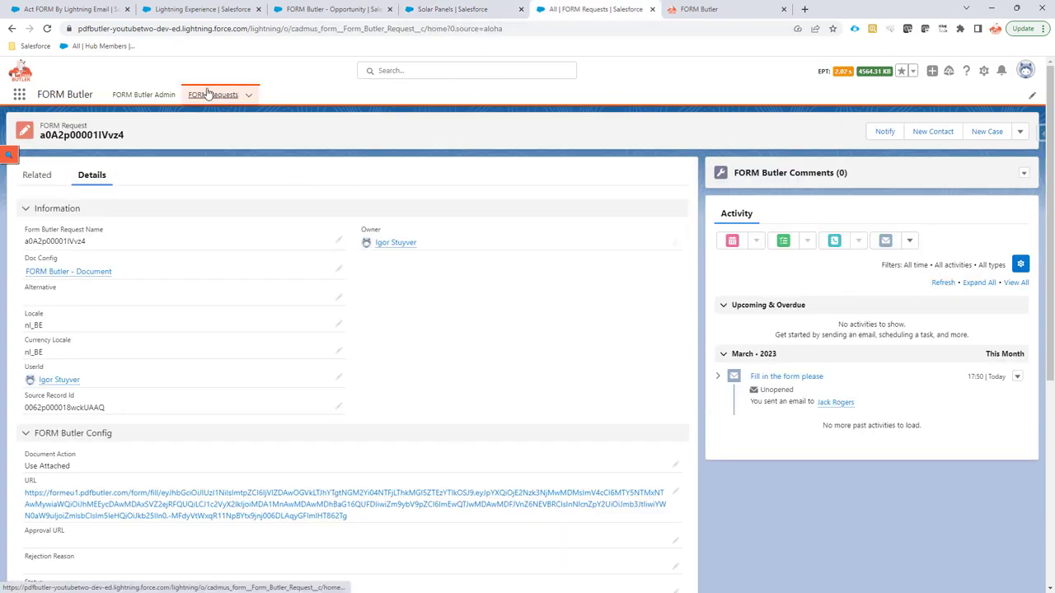
left_click(212, 93)
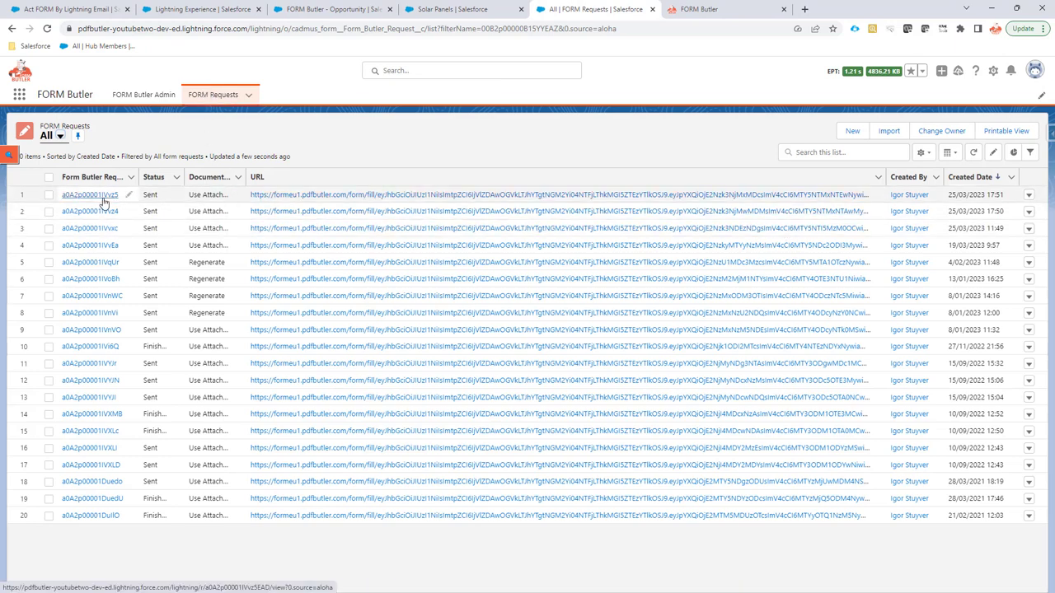
left_click(82, 199)
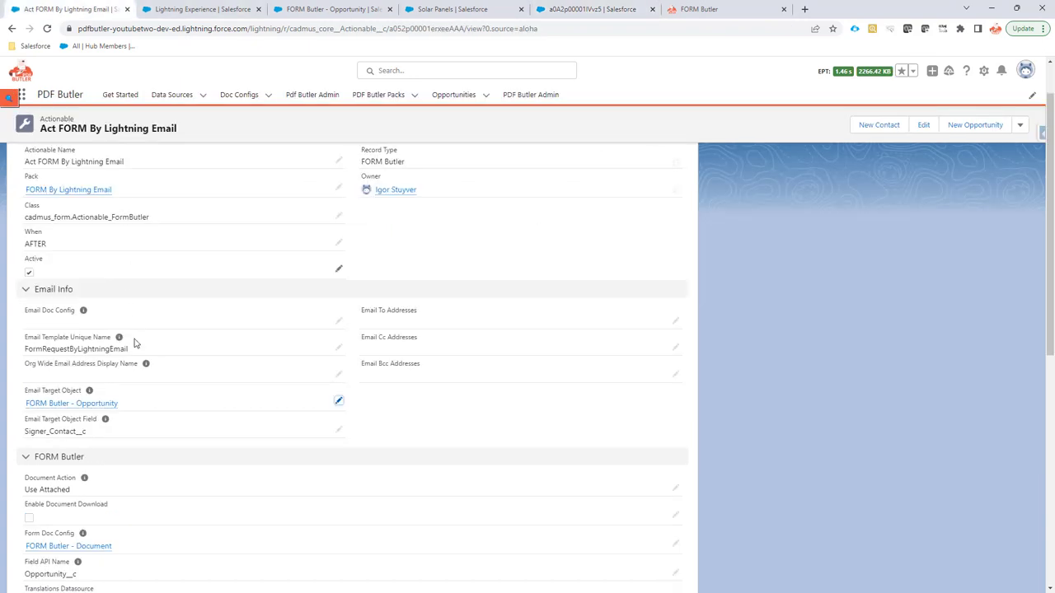
mouse_move(104, 419)
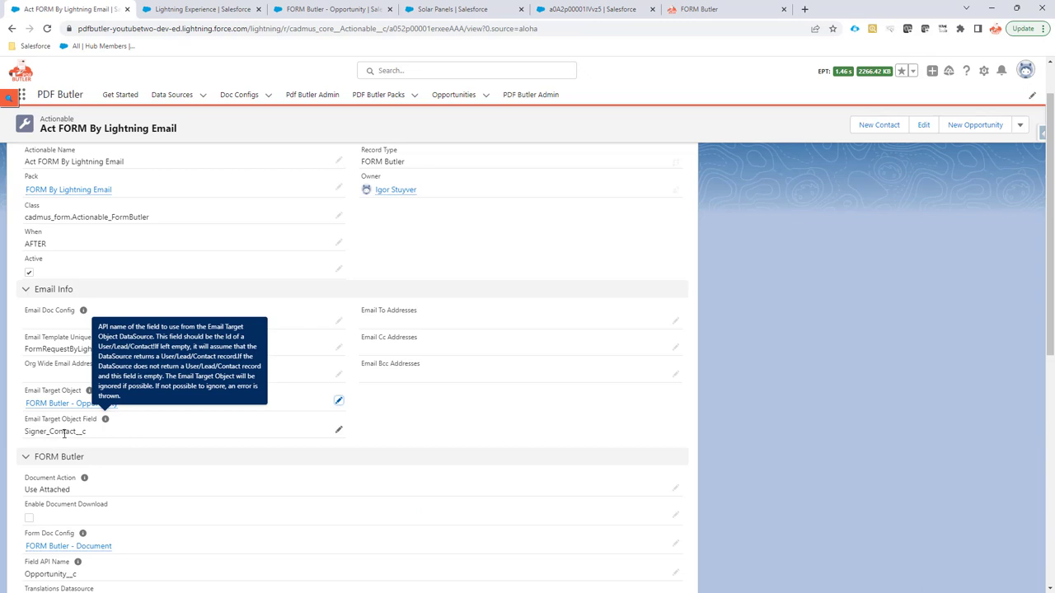
mouse_move(248, 256)
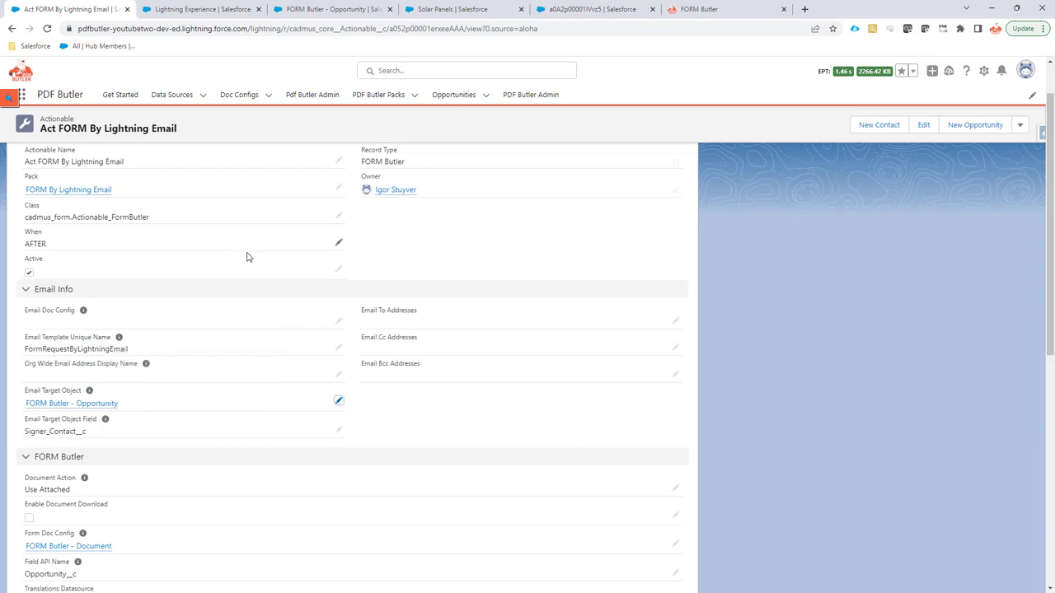
mouse_move(329, 6)
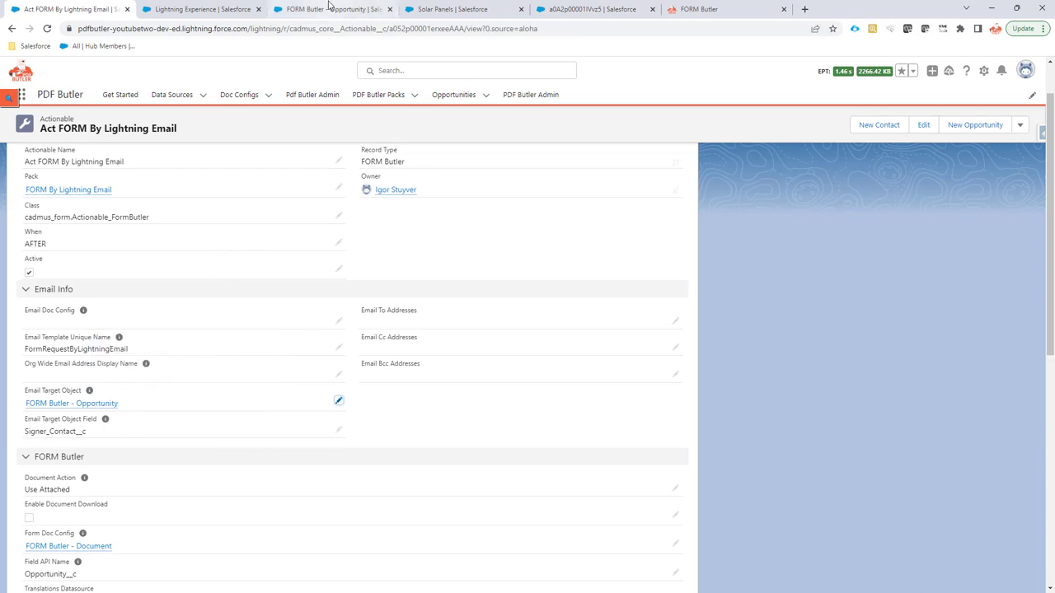
mouse_move(336, 9)
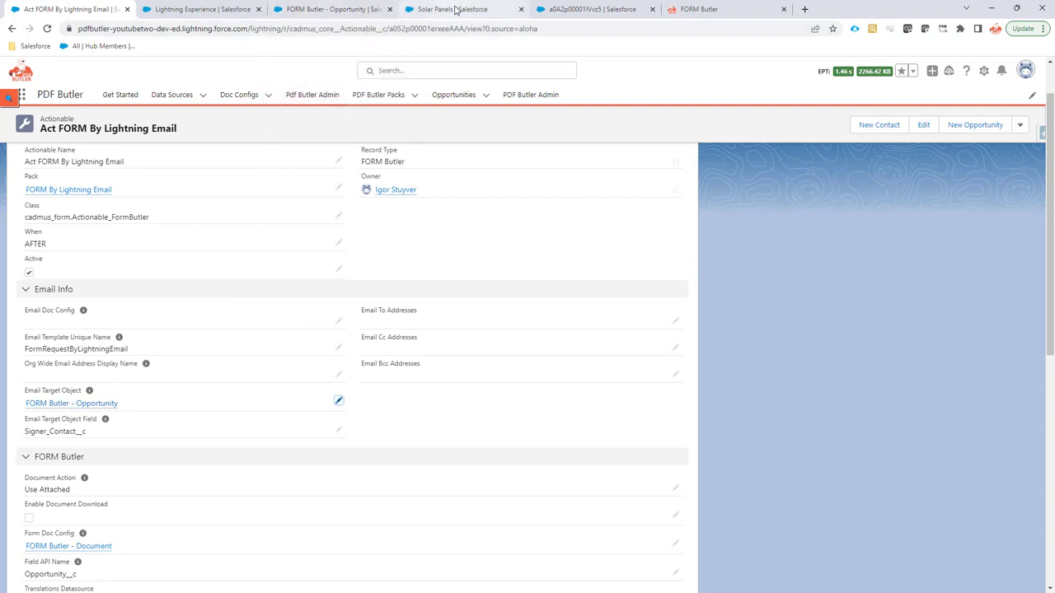
left_click(451, 9)
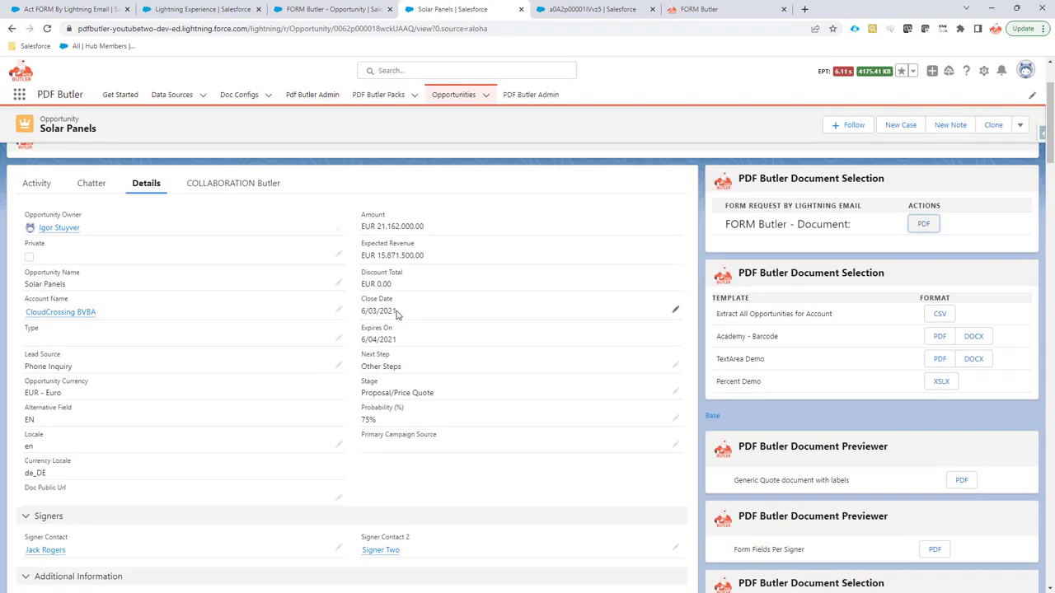
scroll("down", 3)
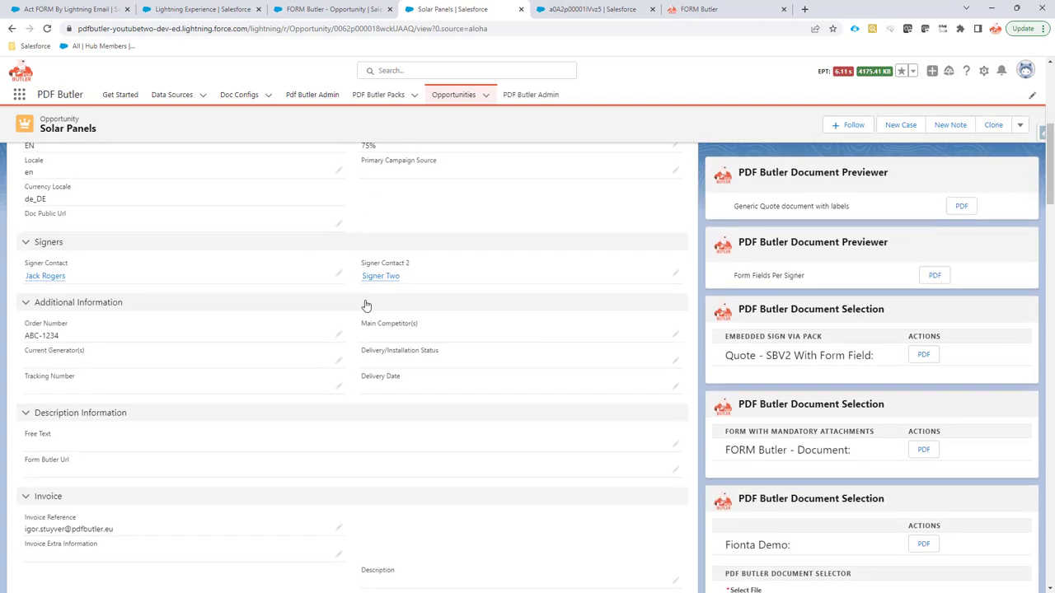
scroll("down", 3)
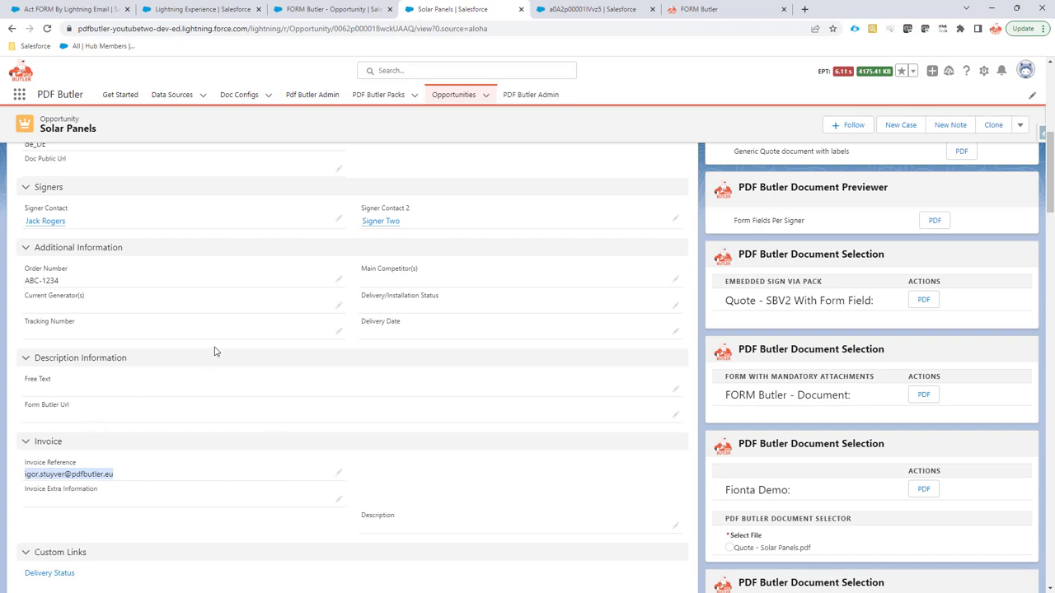
mouse_move(245, 328)
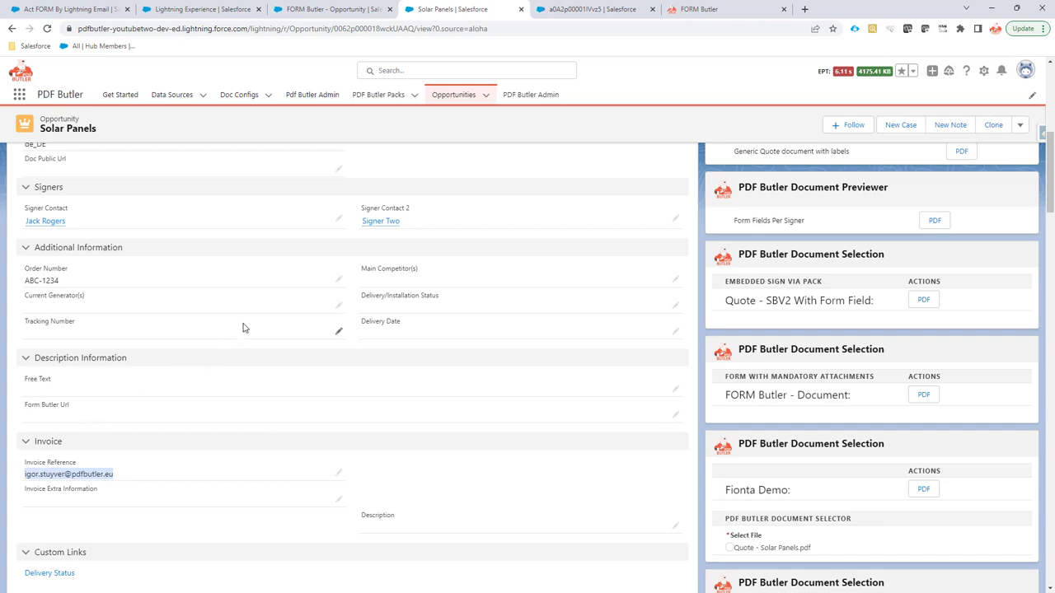
mouse_move(268, 315)
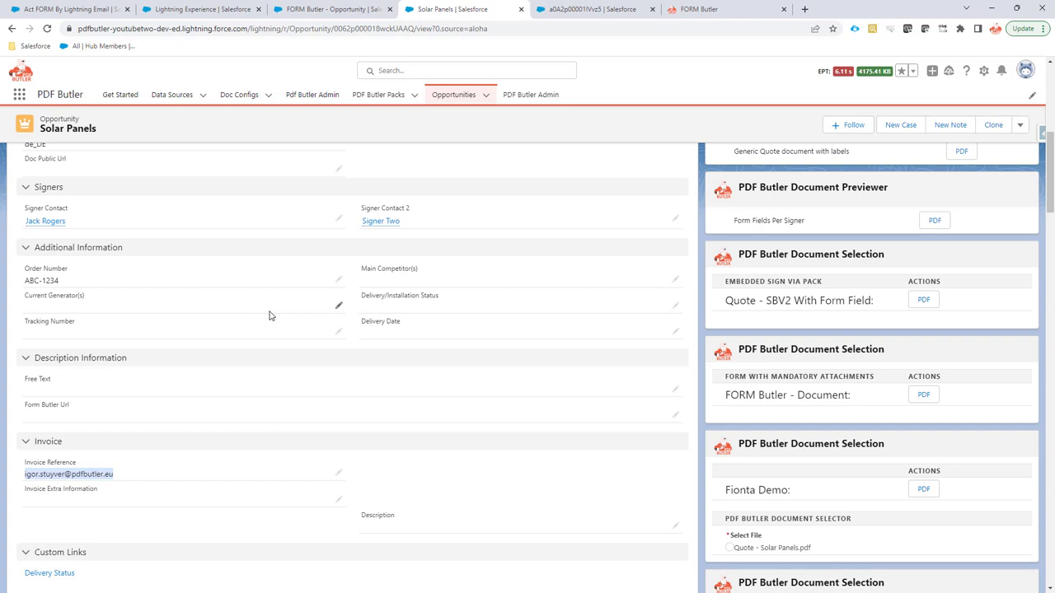
mouse_move(287, 315)
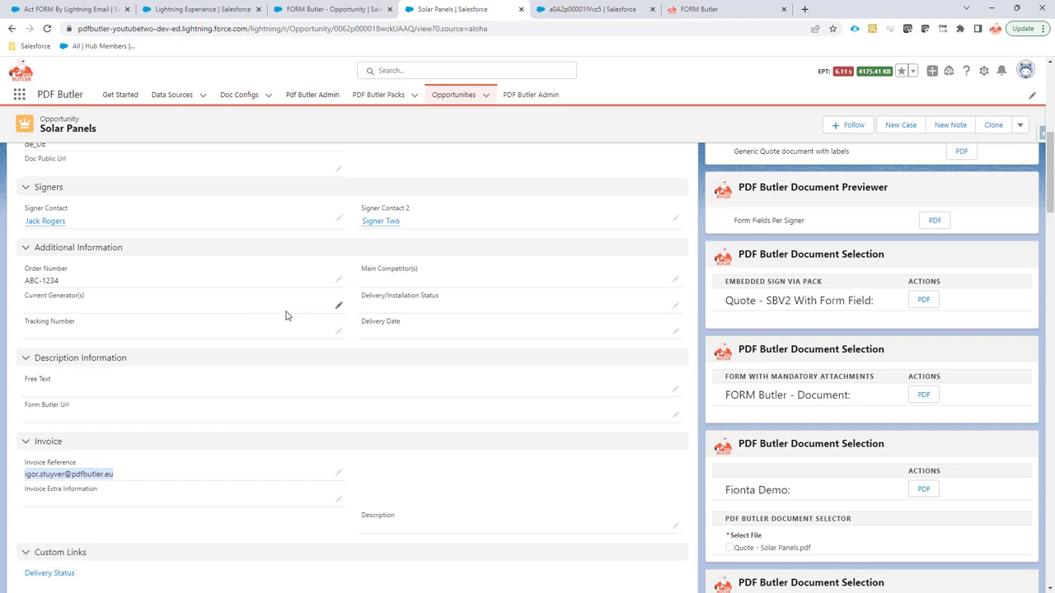
mouse_move(293, 308)
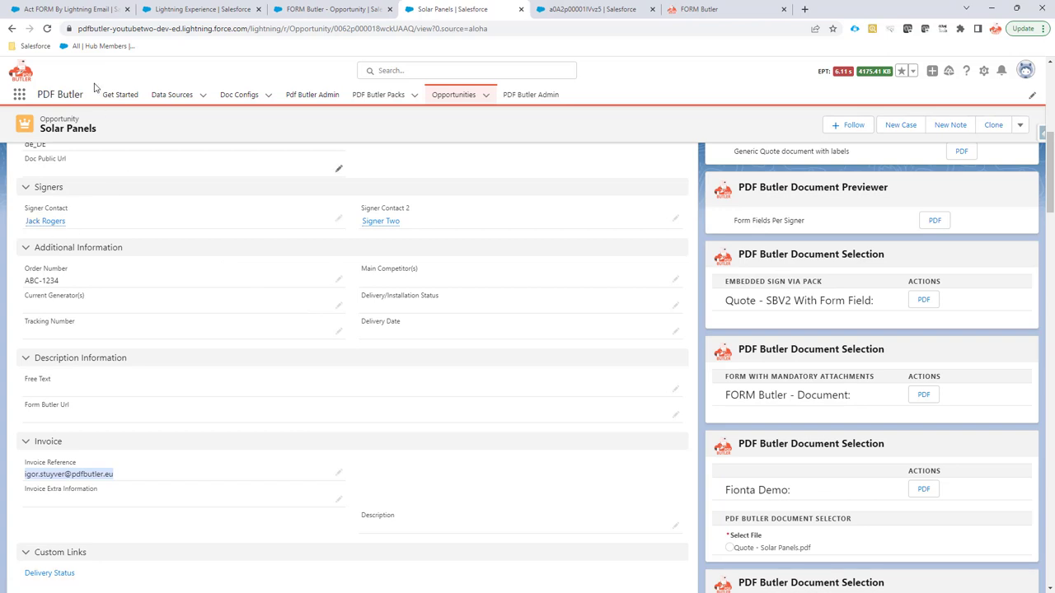
mouse_move(97, 10)
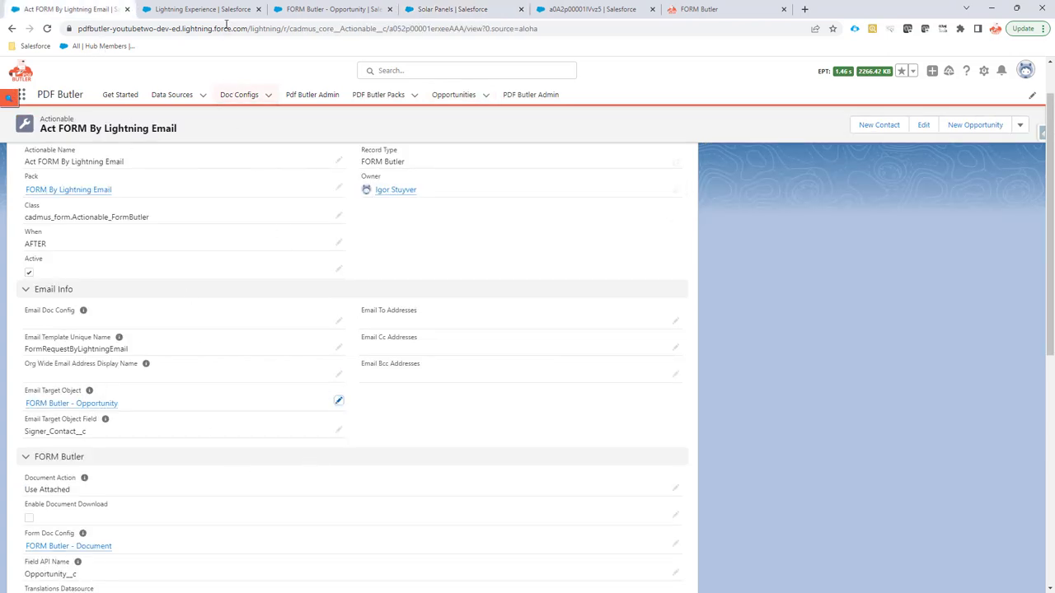
Add Invoice Reference via SOQL Builder filtered by 'inv' and save the query
left_click(73, 404)
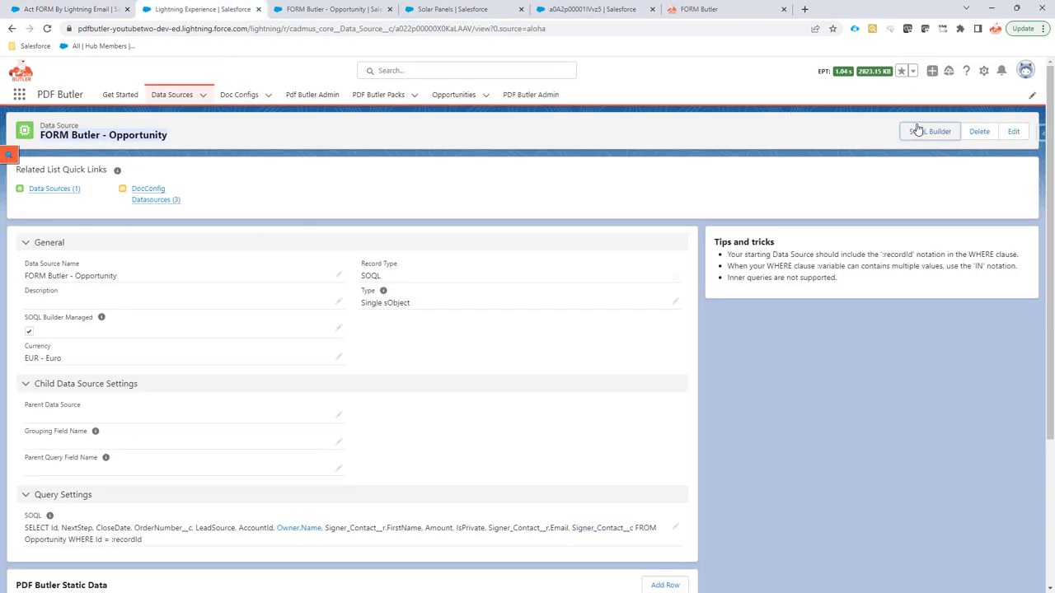
left_click(930, 131)
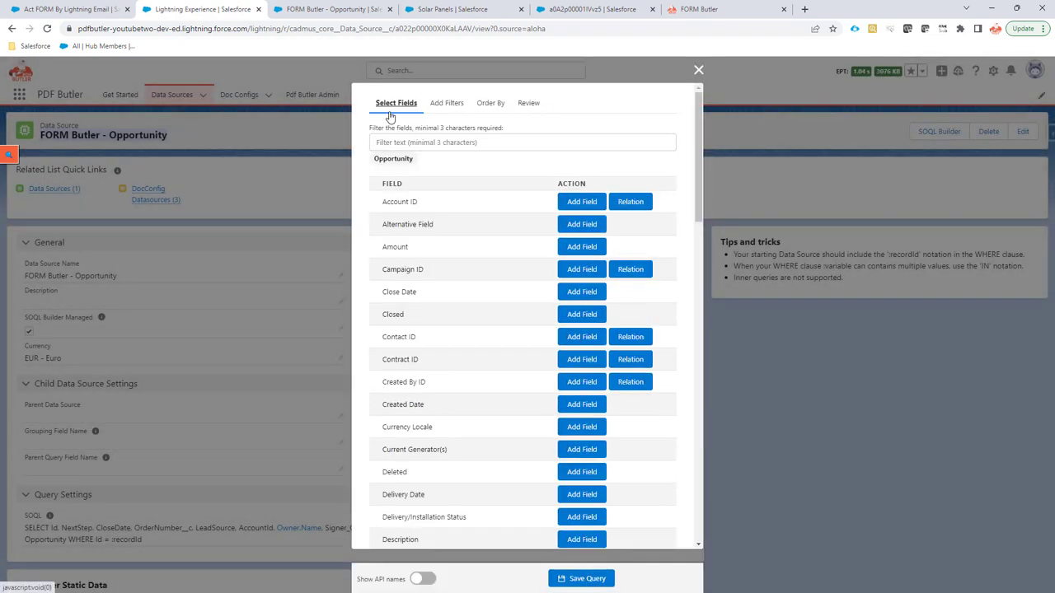
left_click(520, 142)
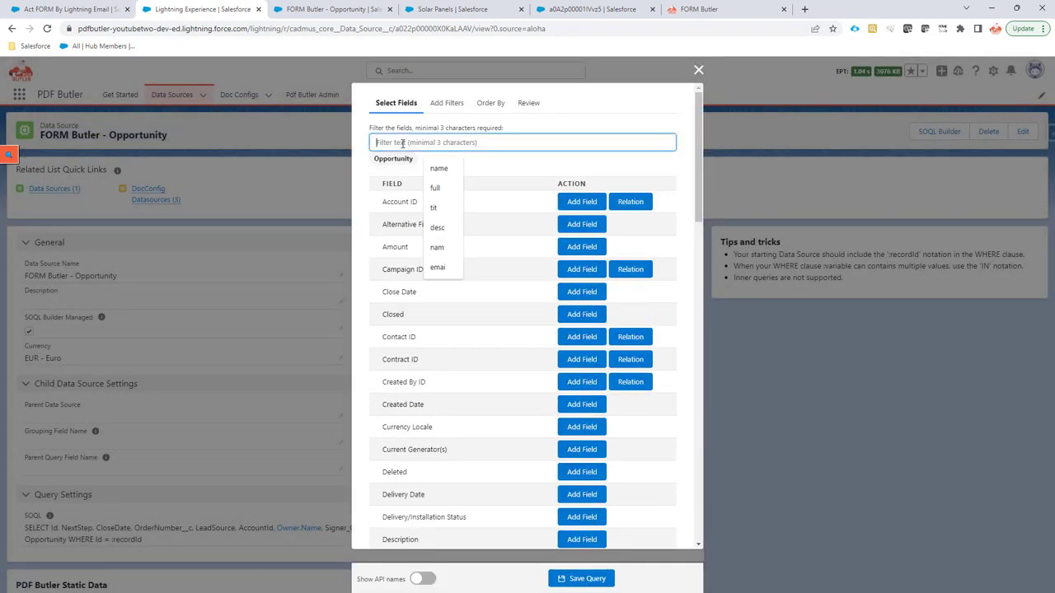
type("inv")
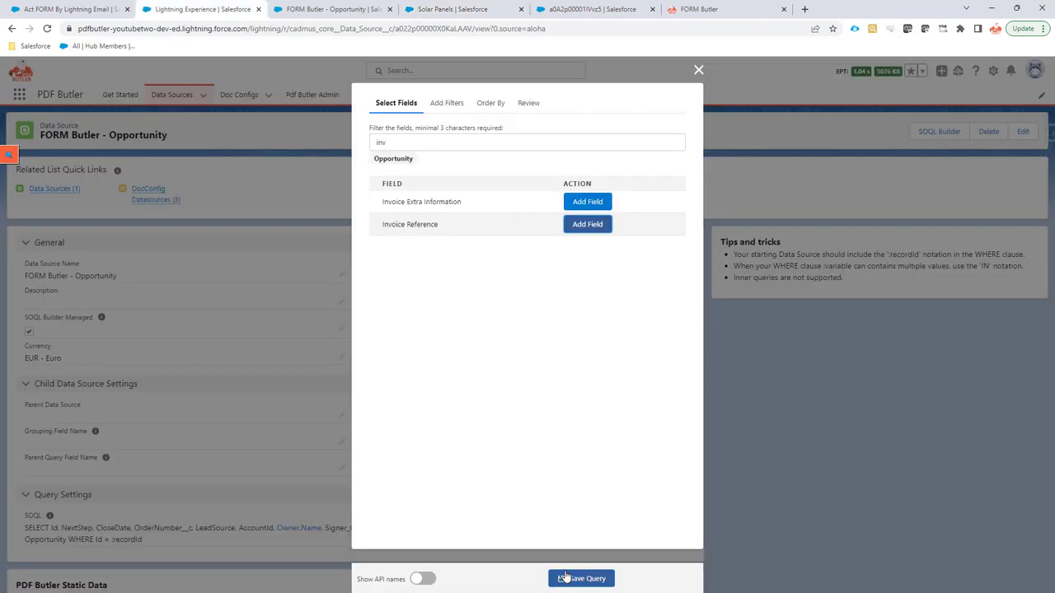
left_click(583, 579)
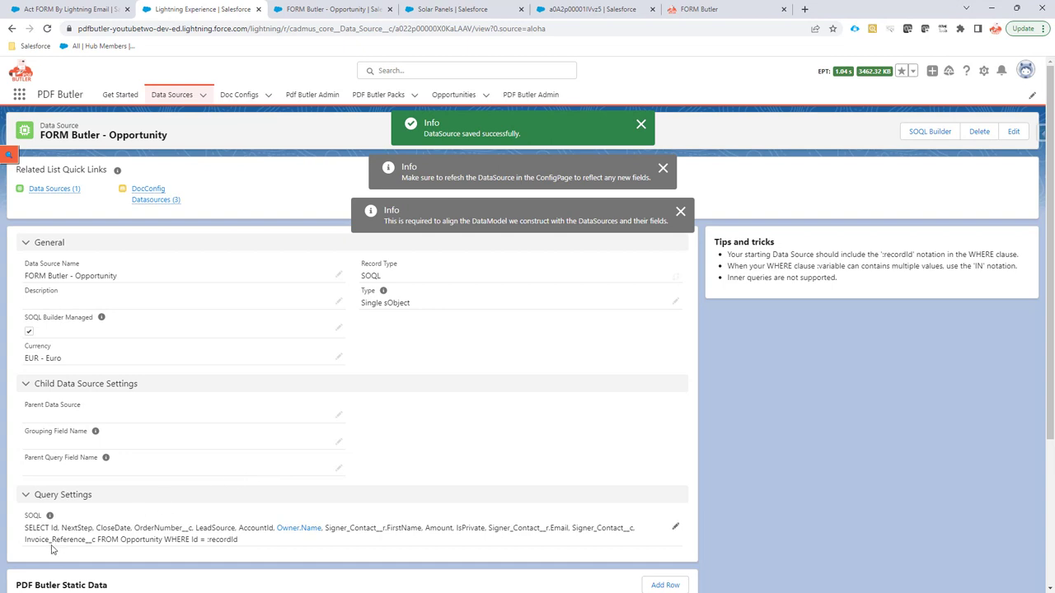
mouse_move(25, 543)
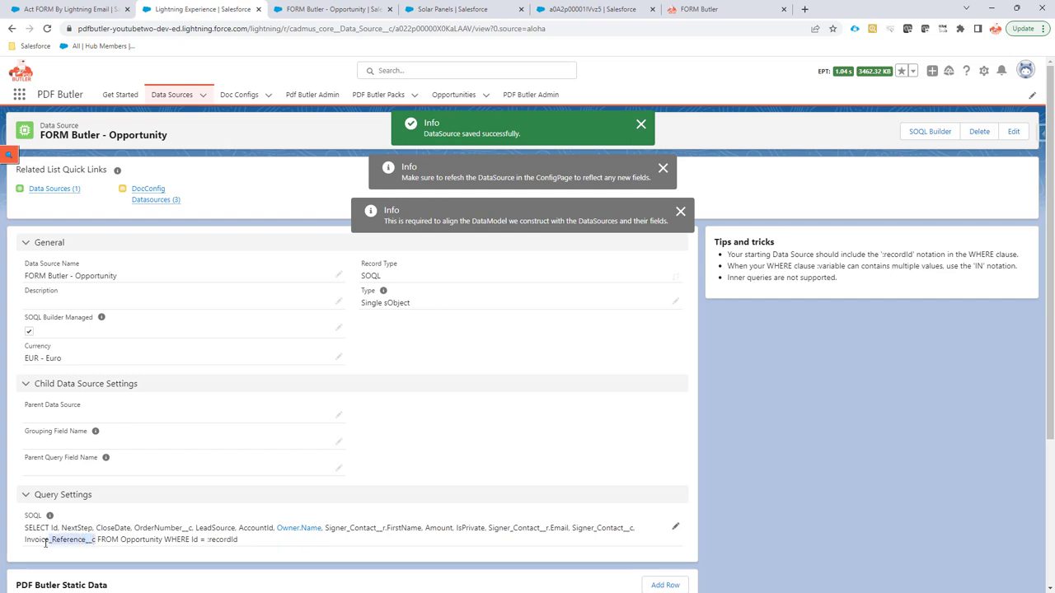
Enter Invoice_Reference__c as the actionable's Email Target Object Field
double_click(70, 540)
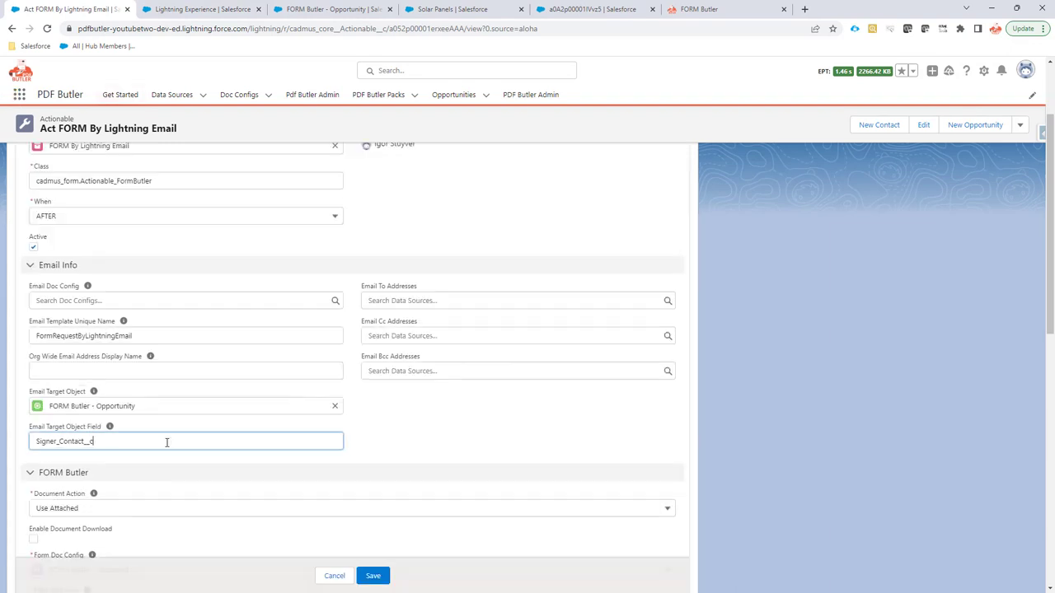
type("Invoice_Reference__c")
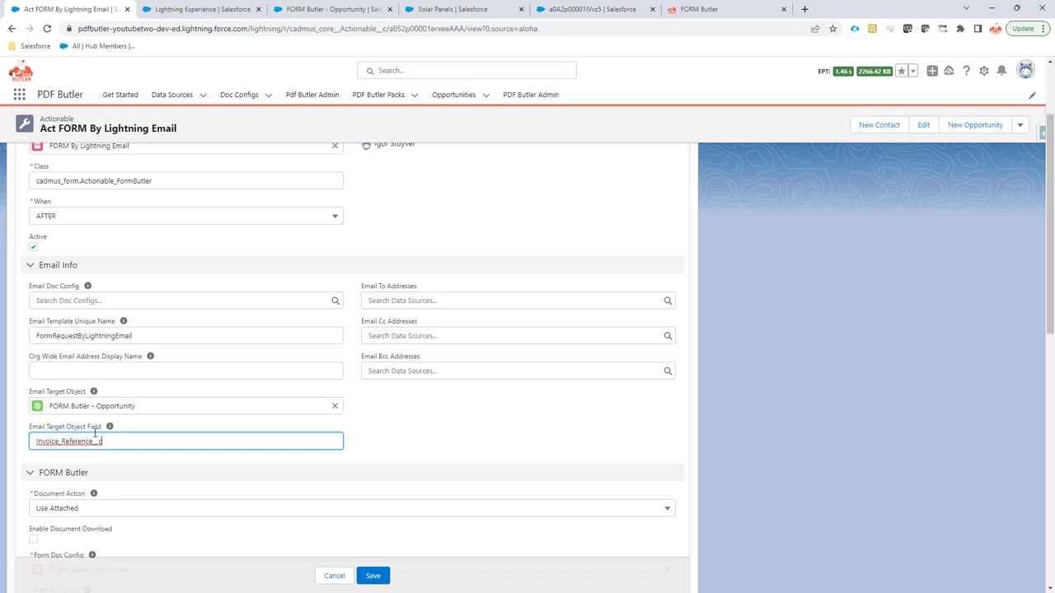
mouse_move(362, 555)
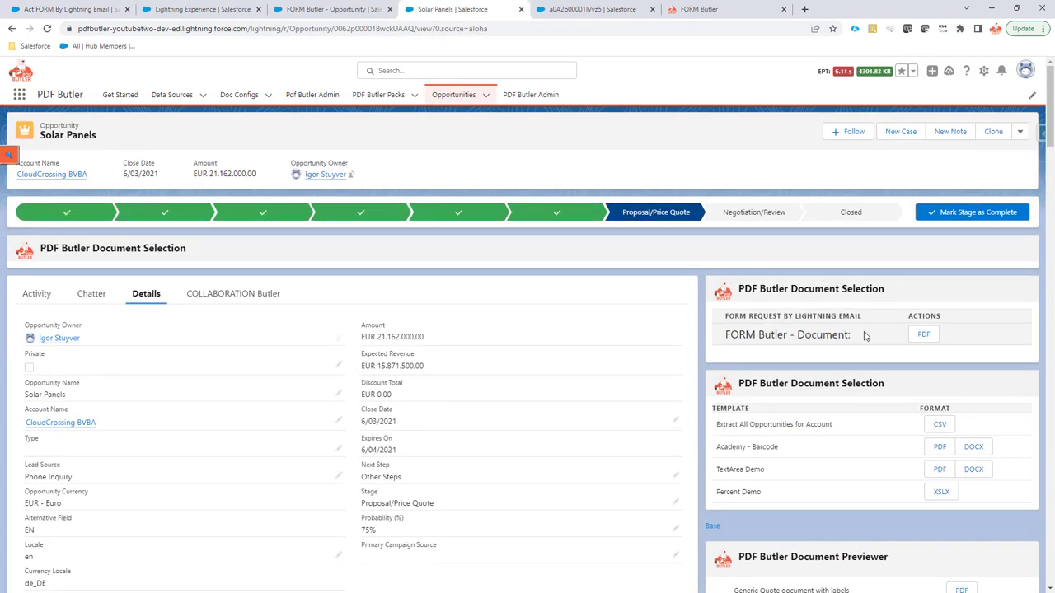
Send a Solar Panels form request, open the newest refreshed FORM Request, return to actionable
left_click(924, 335)
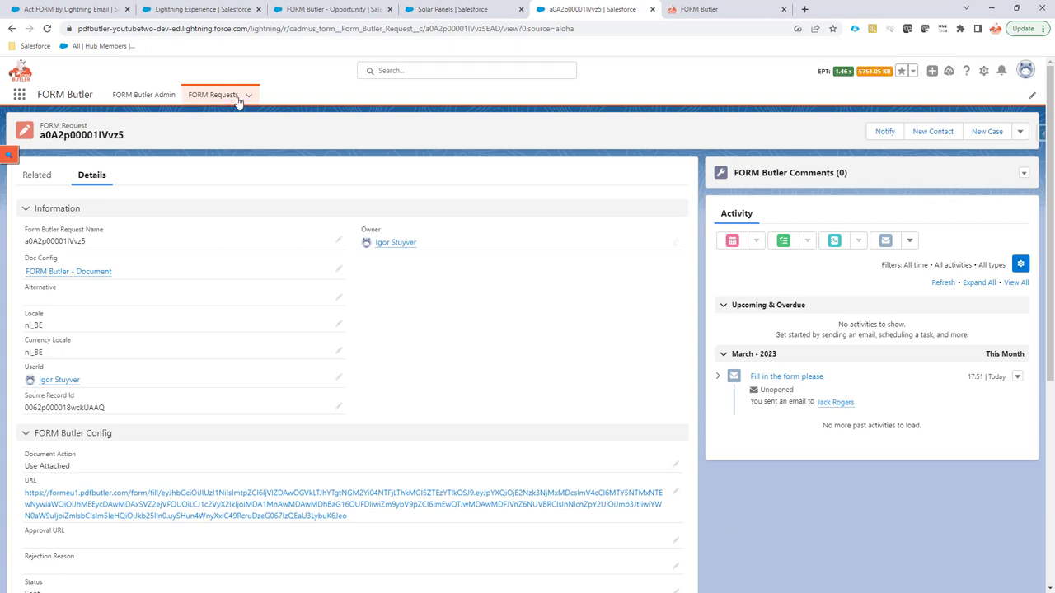
left_click(214, 94)
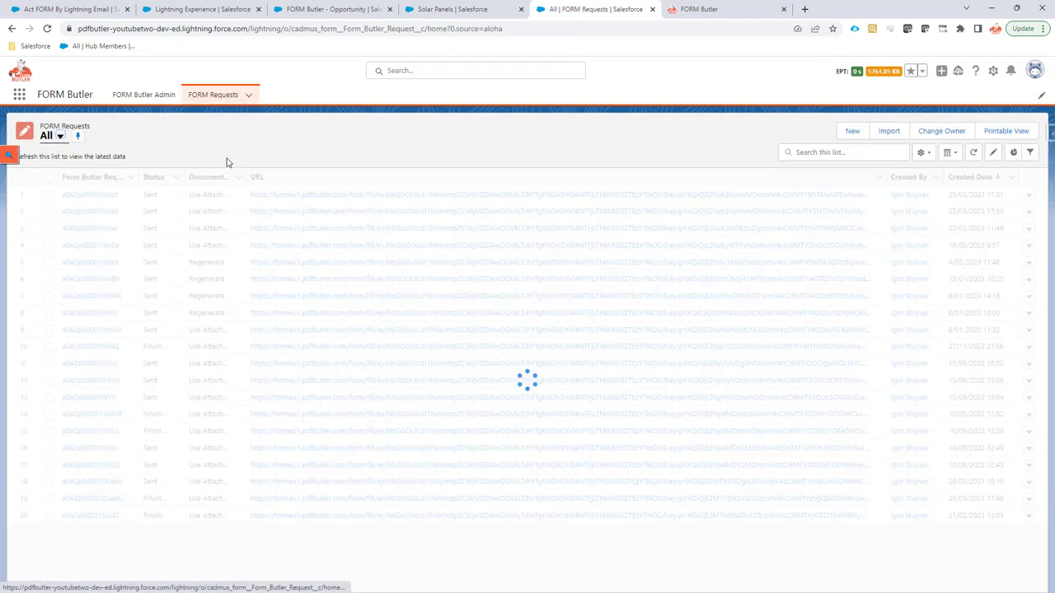
left_click(972, 152)
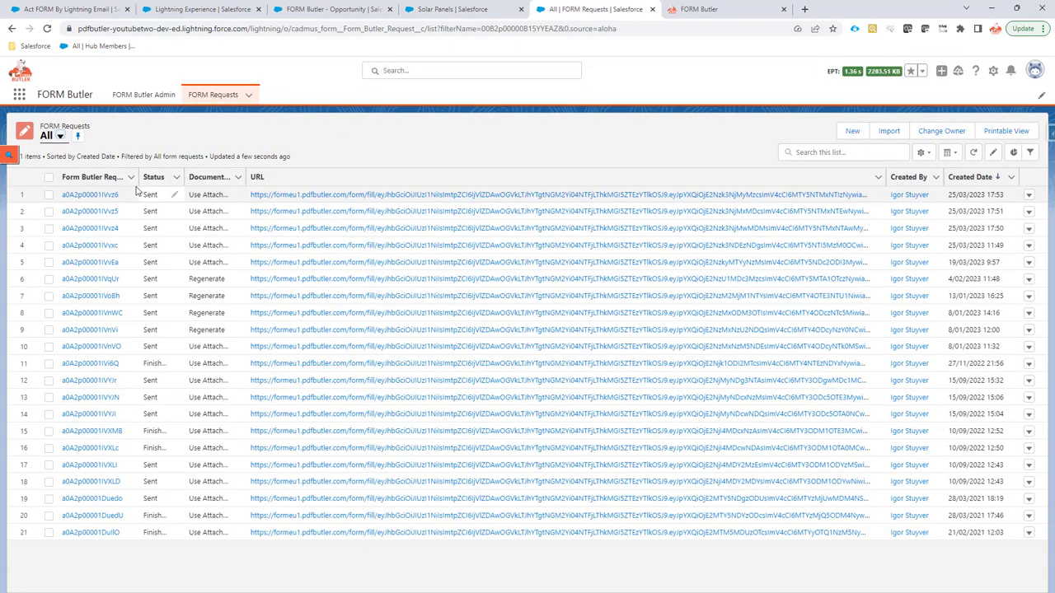
left_click(89, 199)
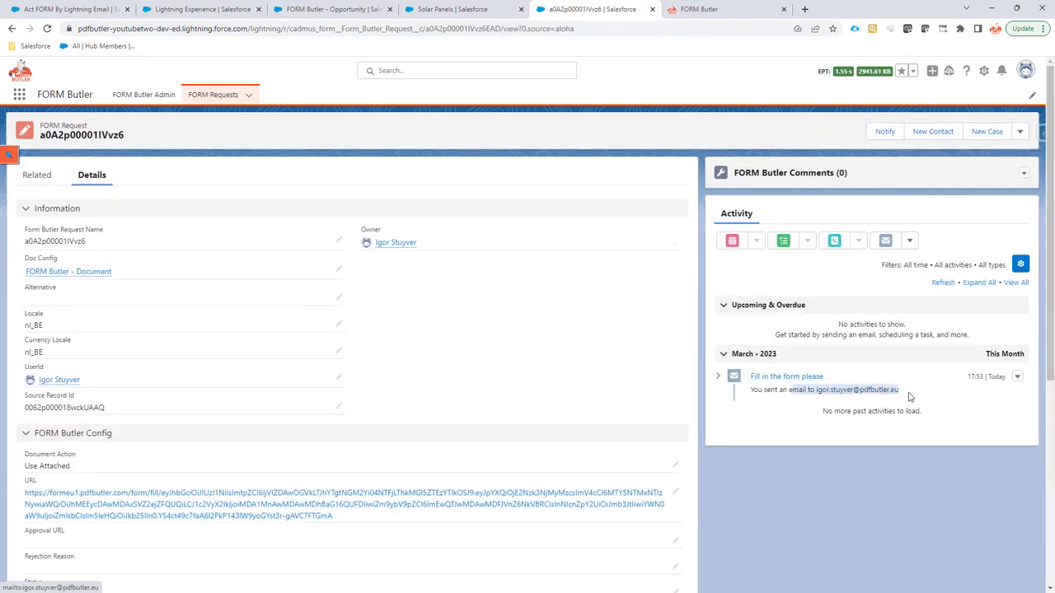
mouse_move(908, 400)
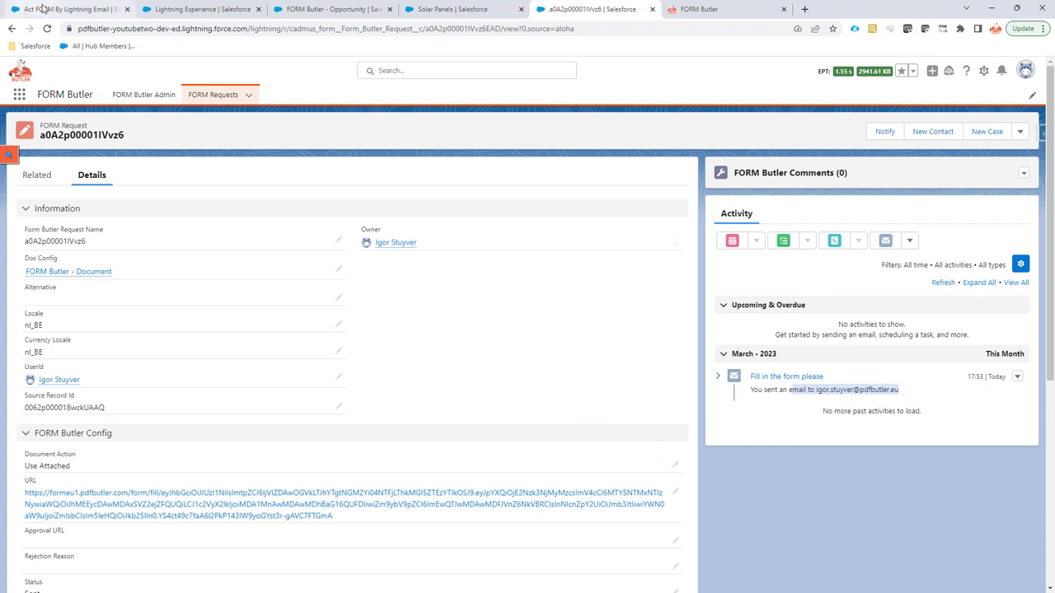
left_click(66, 14)
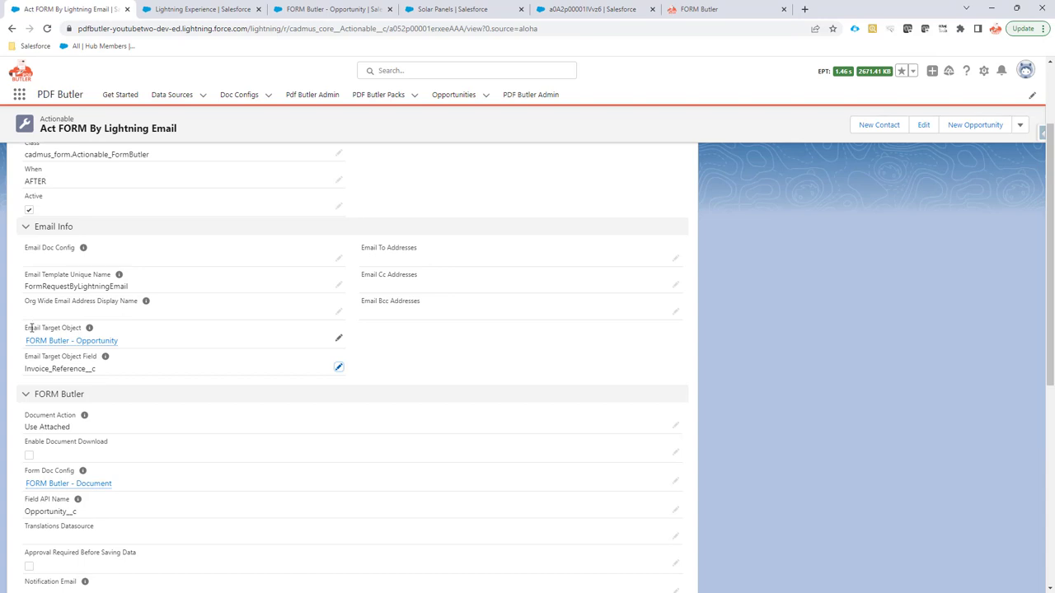